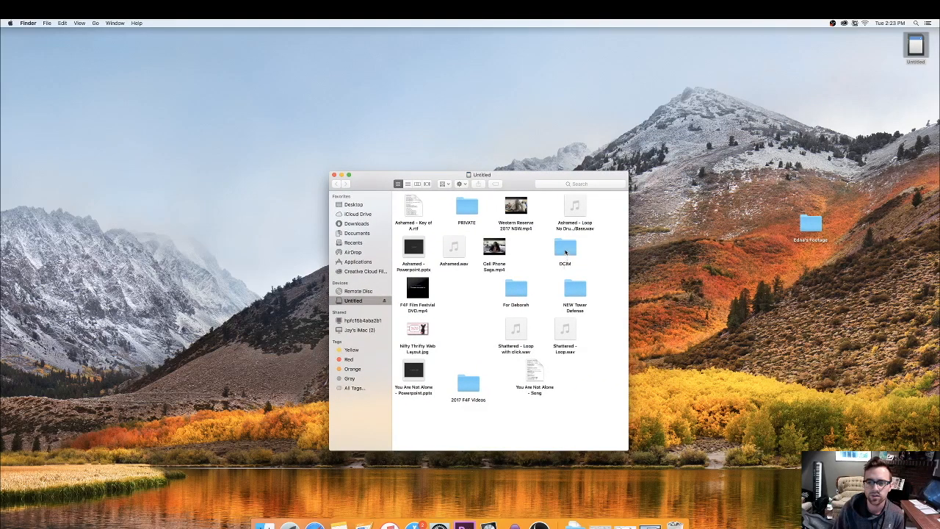
Open DCIM on the Untitled drive and then the Cell Phone Saga folder of clips
double_click(564, 248)
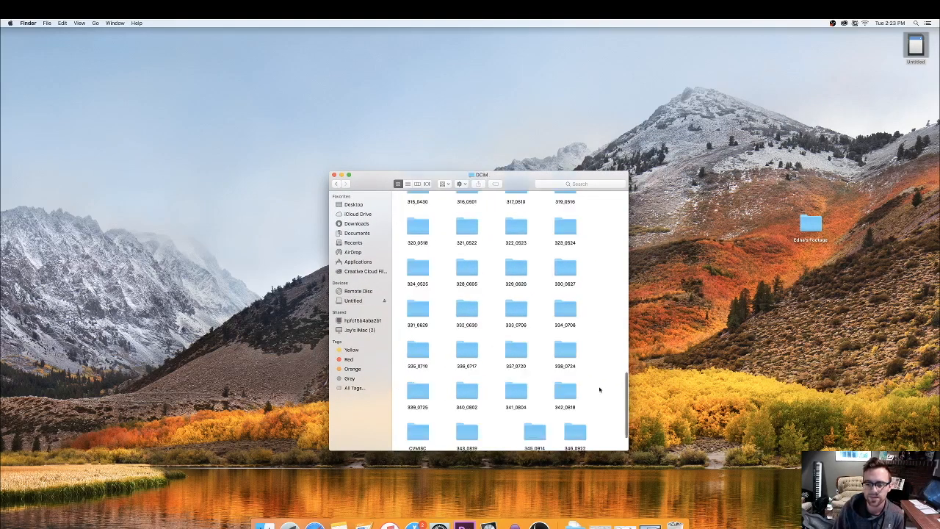
scroll(down, 3)
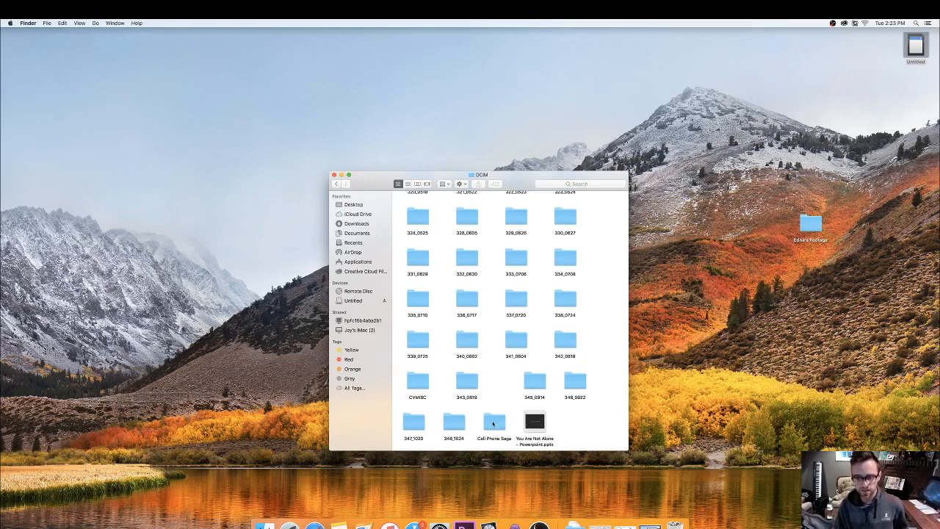
click(494, 420)
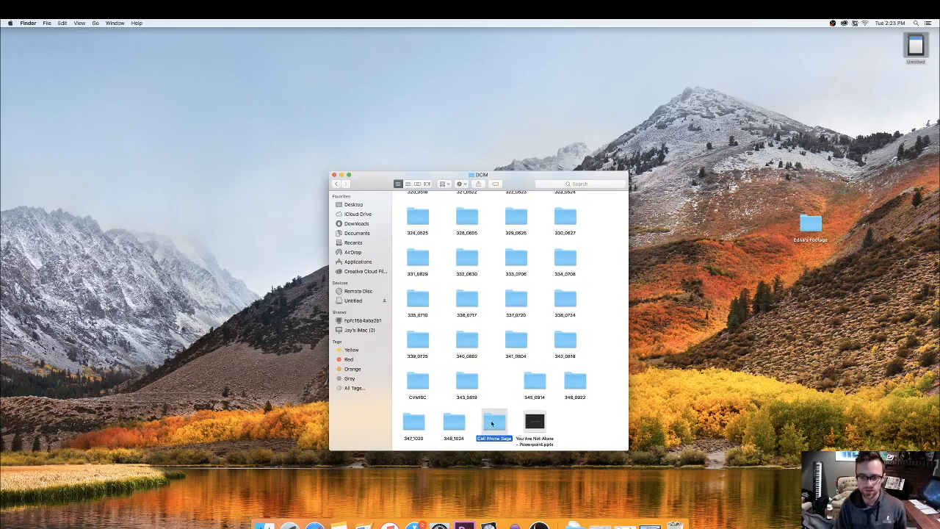
double_click(493, 419)
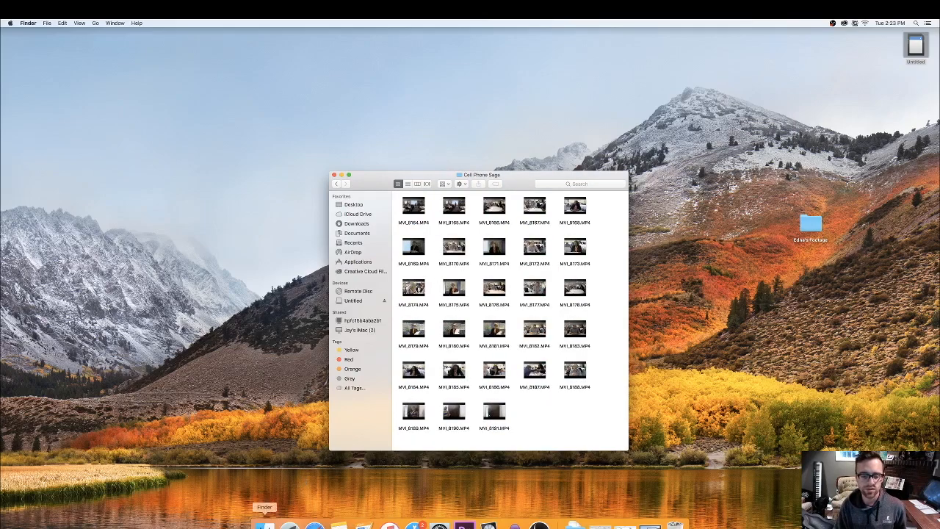
mouse_move(731, 326)
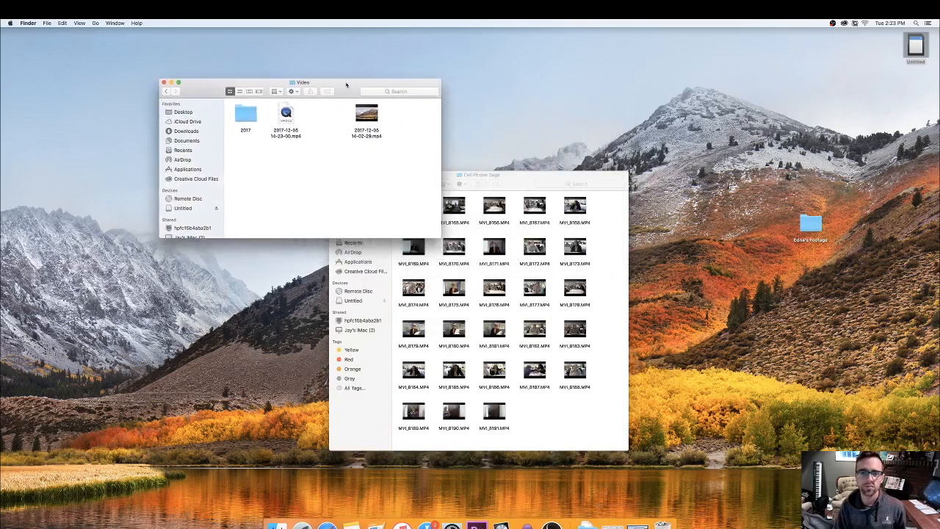
In a second Finder window, open Documents > Video > 2017 > Footage
drag(302, 82, 231, 73)
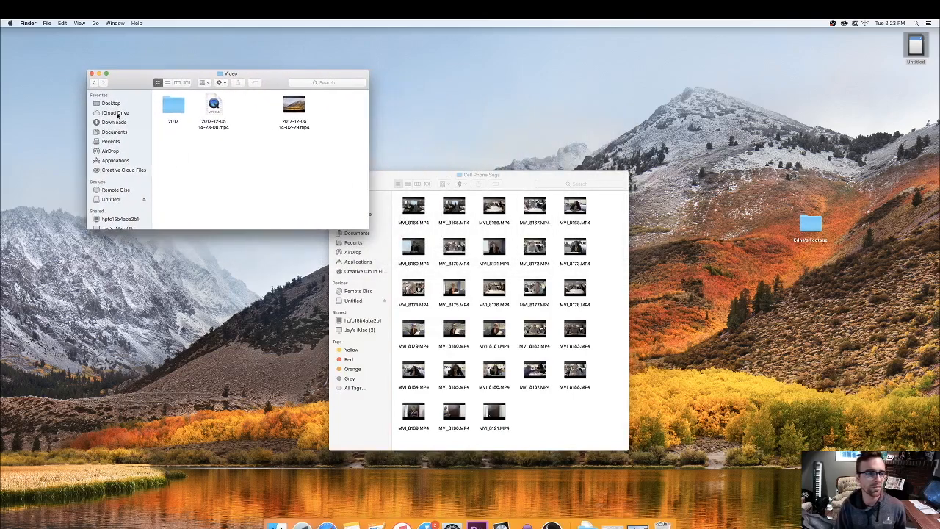
click(115, 132)
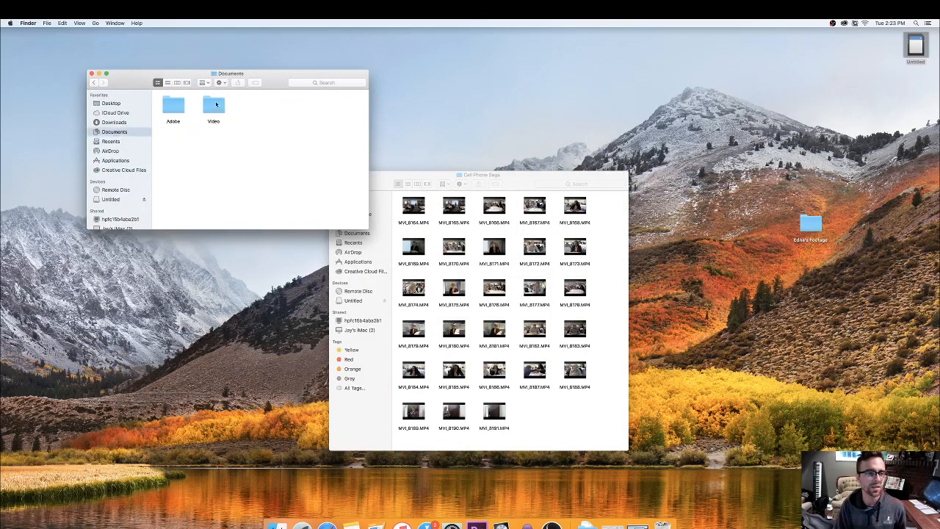
double_click(213, 105)
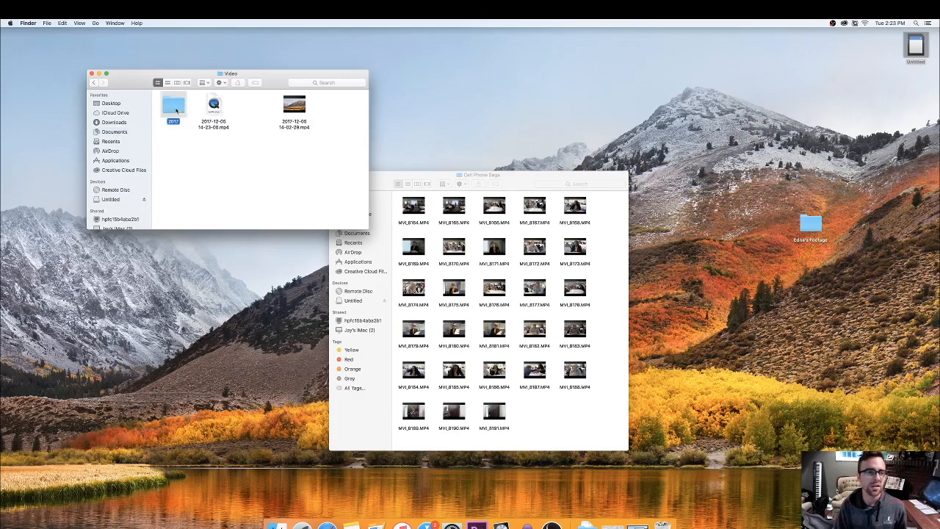
double_click(173, 106)
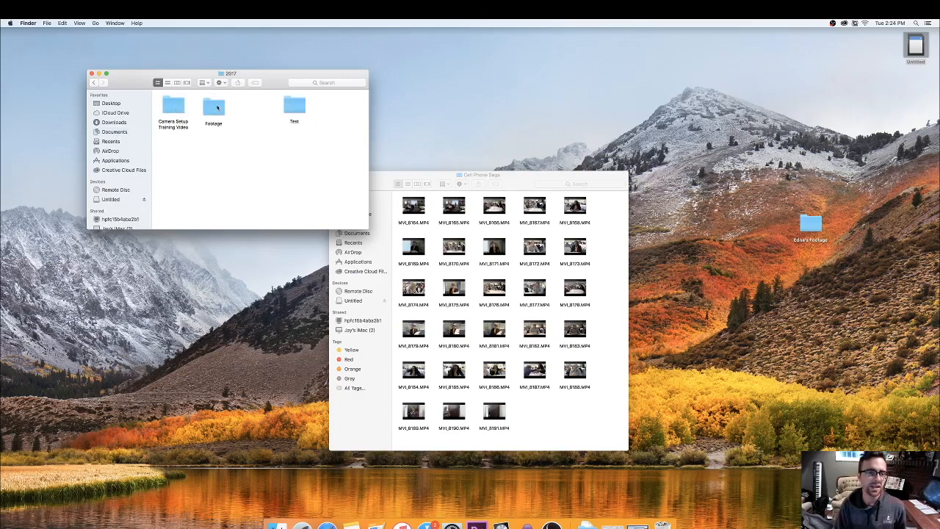
double_click(212, 108)
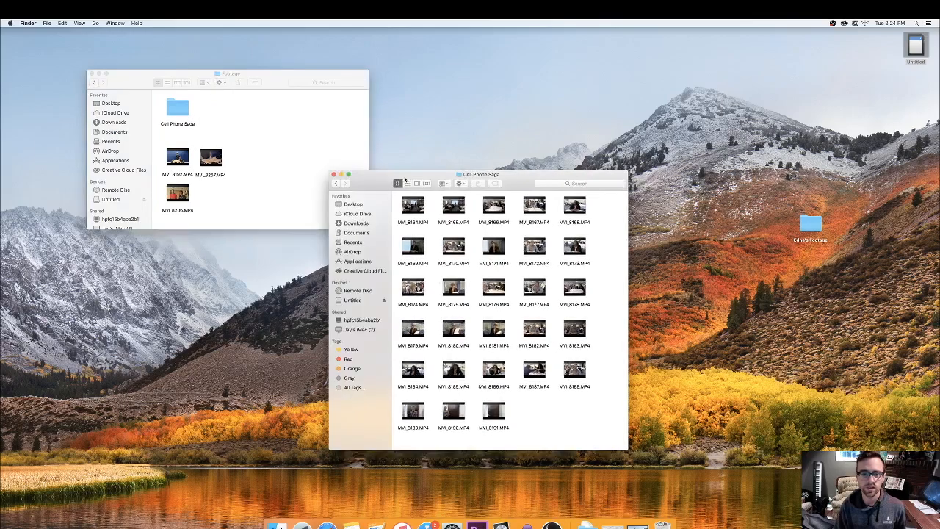
Go back to DCIM in the first window and eject the Untitled drive
click(336, 182)
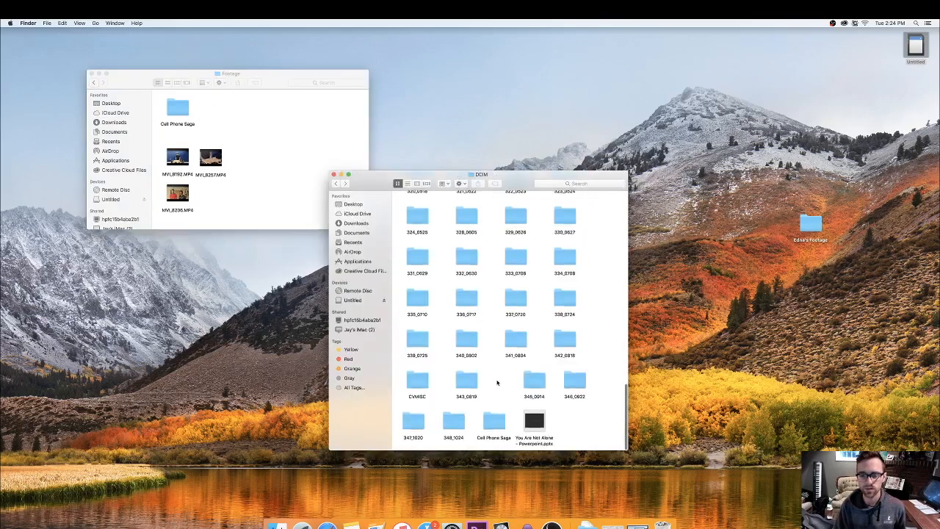
click(493, 419)
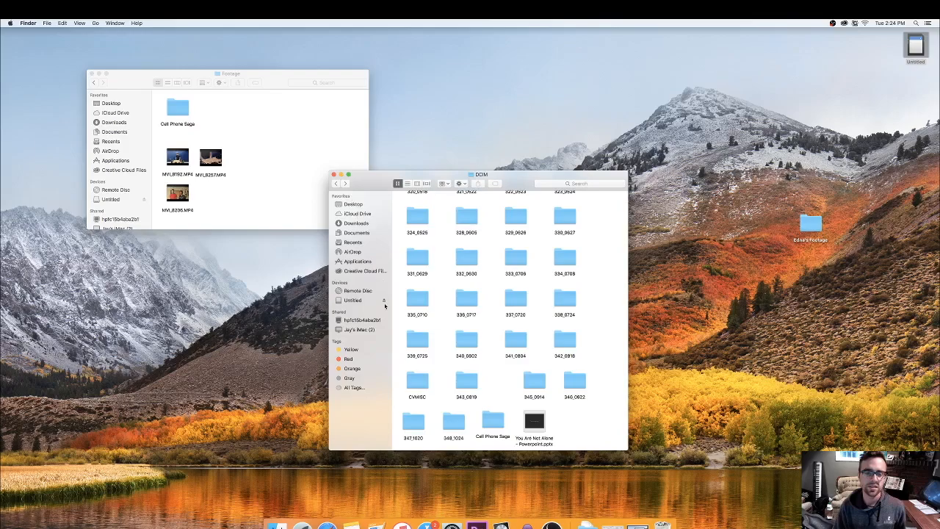
click(334, 173)
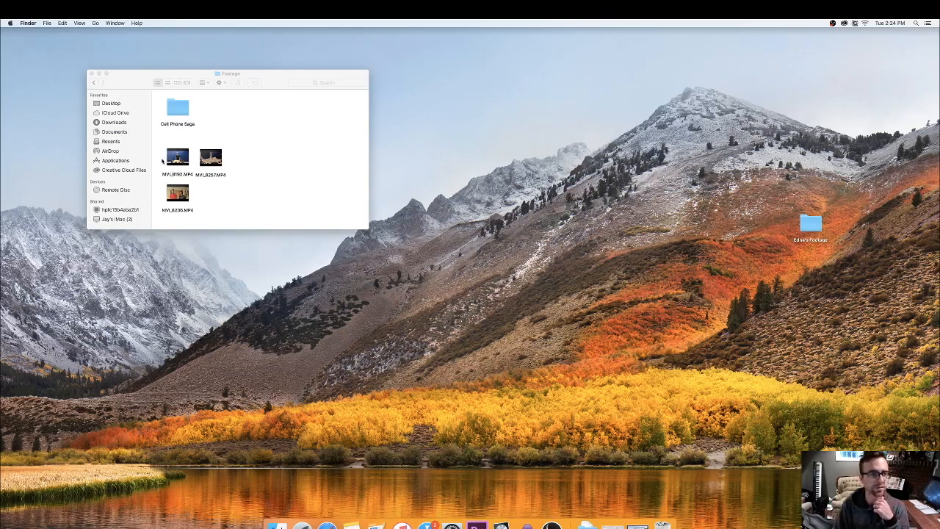
Show the Applications folder in Finder and scroll to locate iMovie
click(115, 160)
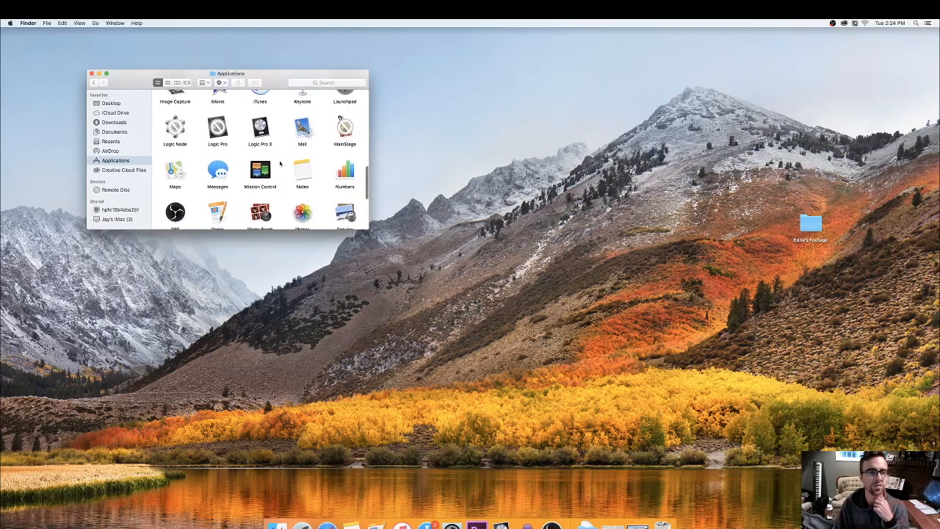
scroll(up, 3)
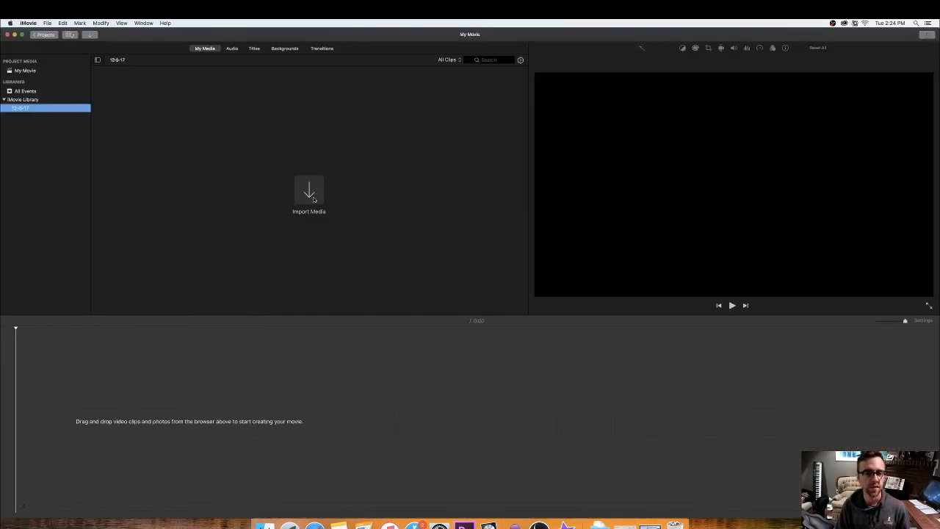
Import the Cell Phone Saga clips from home > Video > 2017 > Footage into the library
click(308, 194)
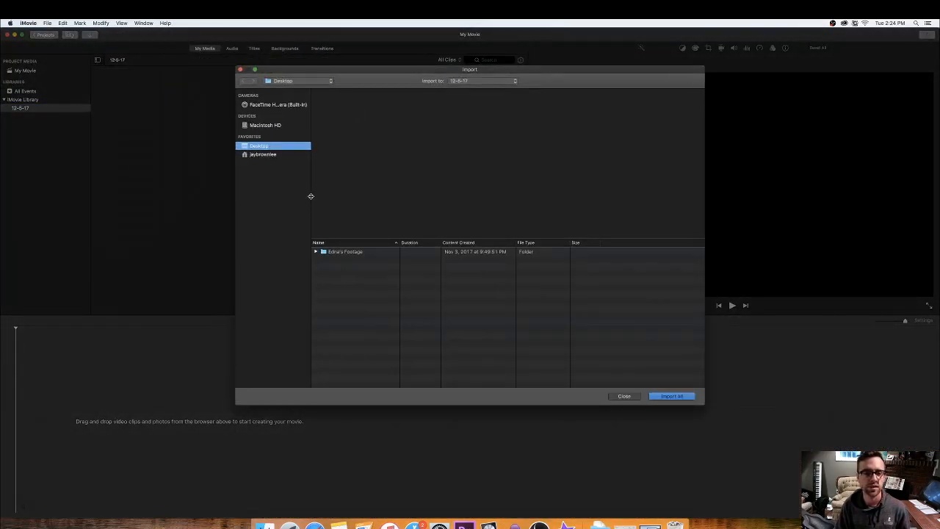
click(263, 154)
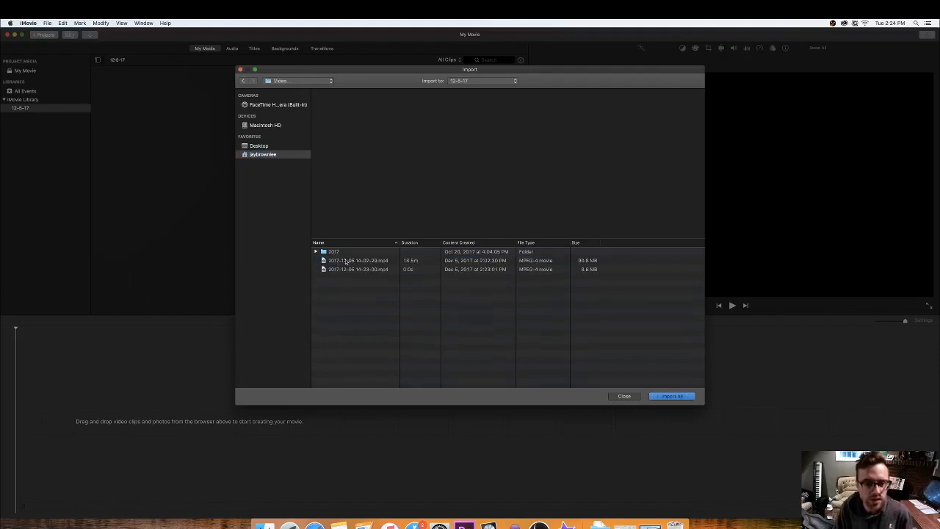
double_click(335, 251)
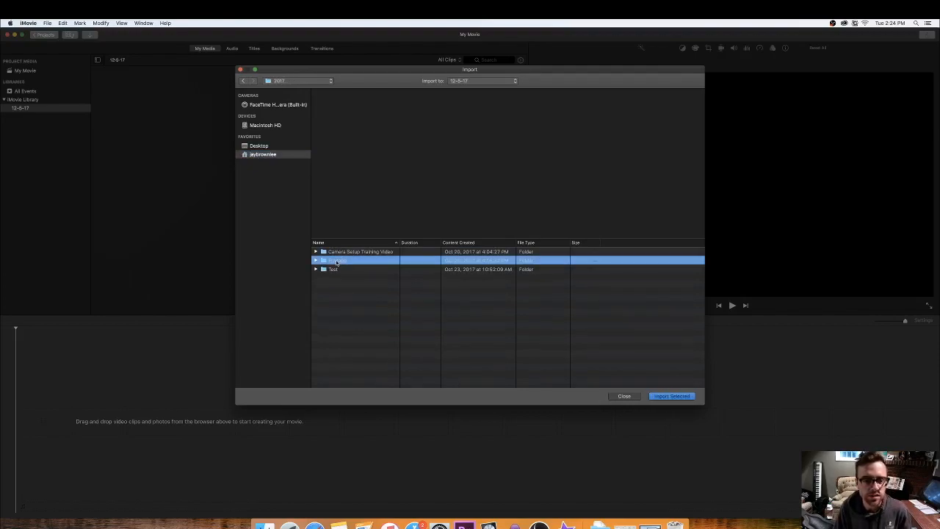
double_click(338, 260)
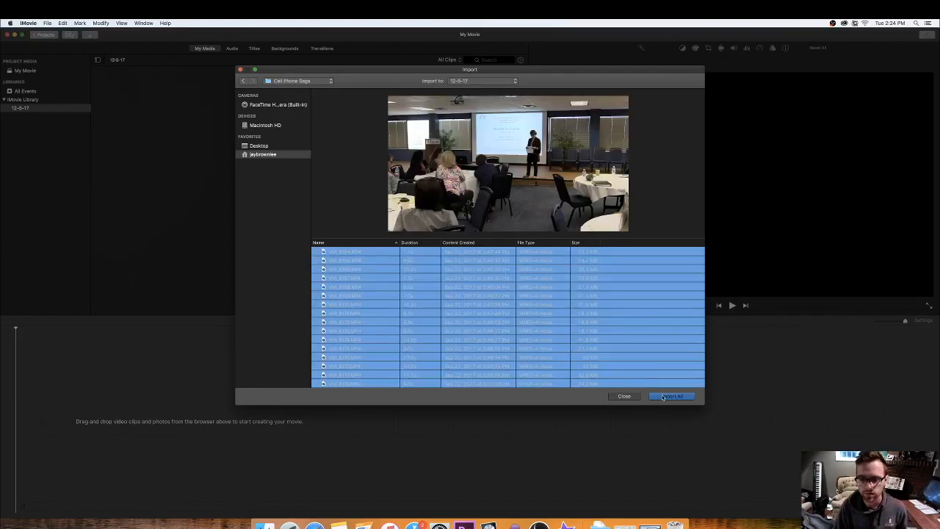
click(669, 397)
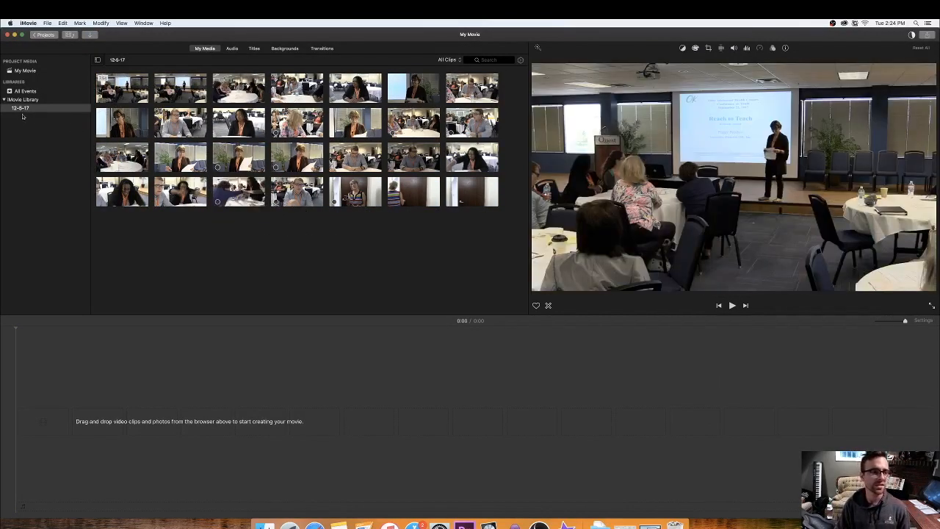
Rename the 12-8-17 event holding the imported clips to Cell Phone Saga
click(21, 108)
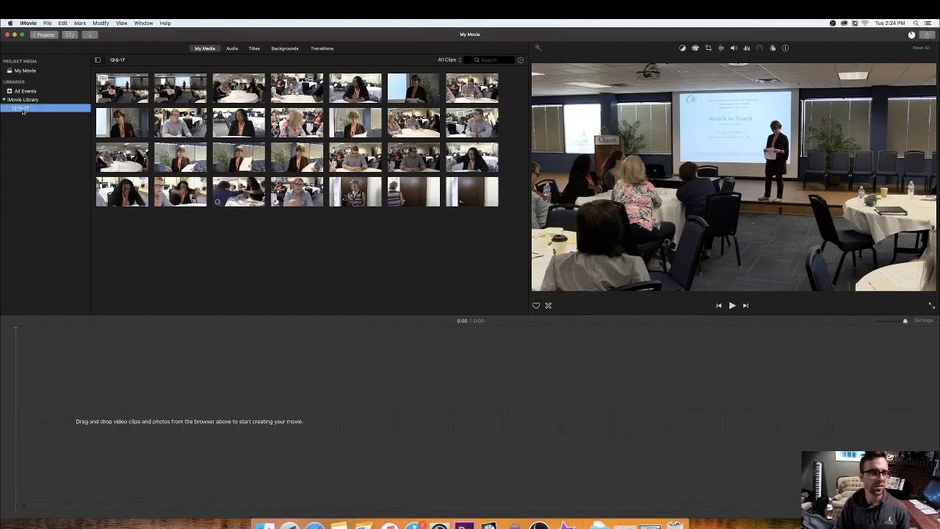
right_click(20, 109)
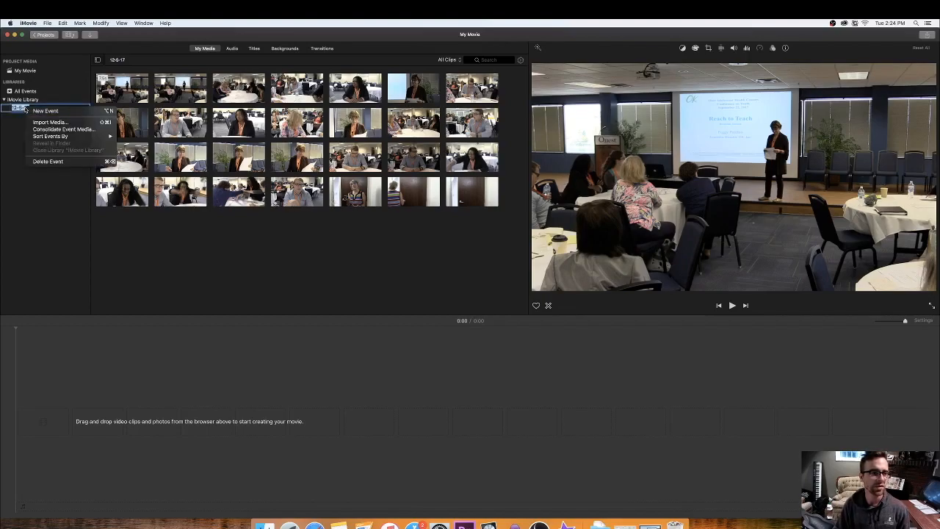
click(45, 111)
text(Cell Phone Saga)
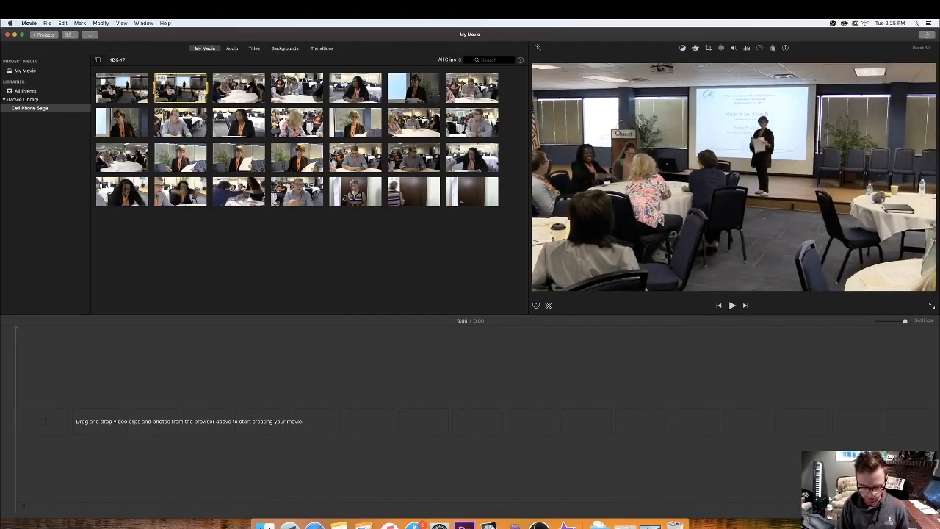
click(732, 304)
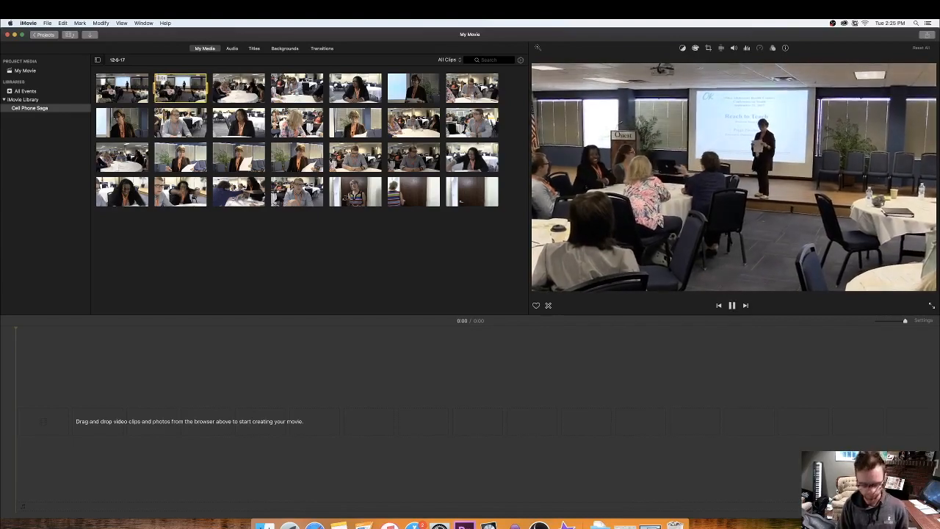
click(732, 306)
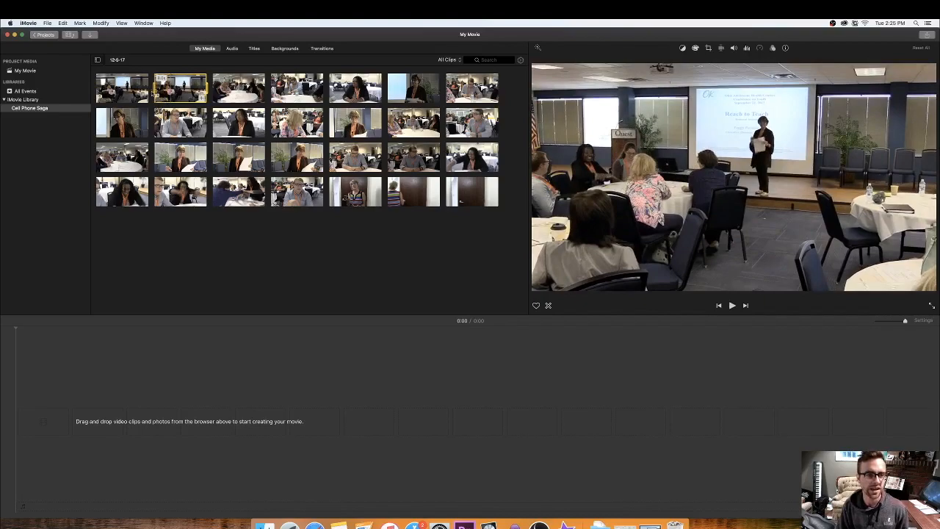
click(732, 304)
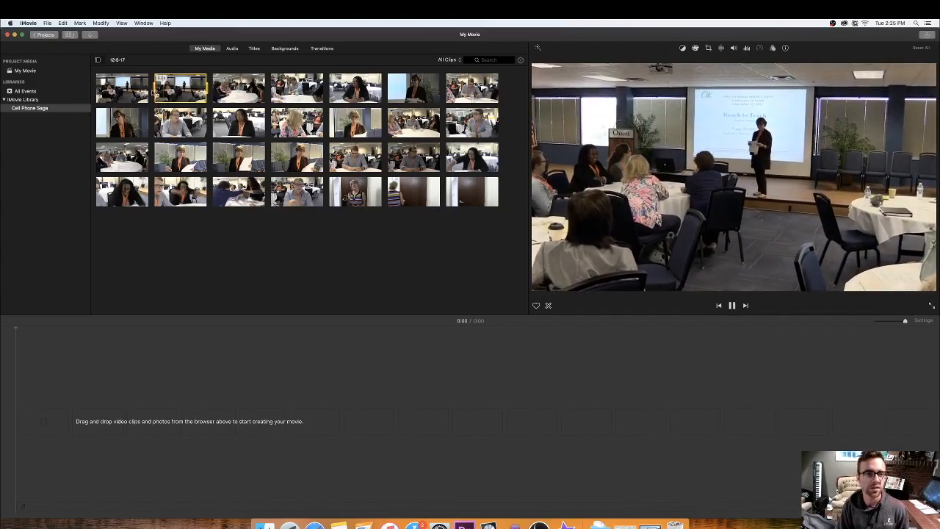
click(731, 304)
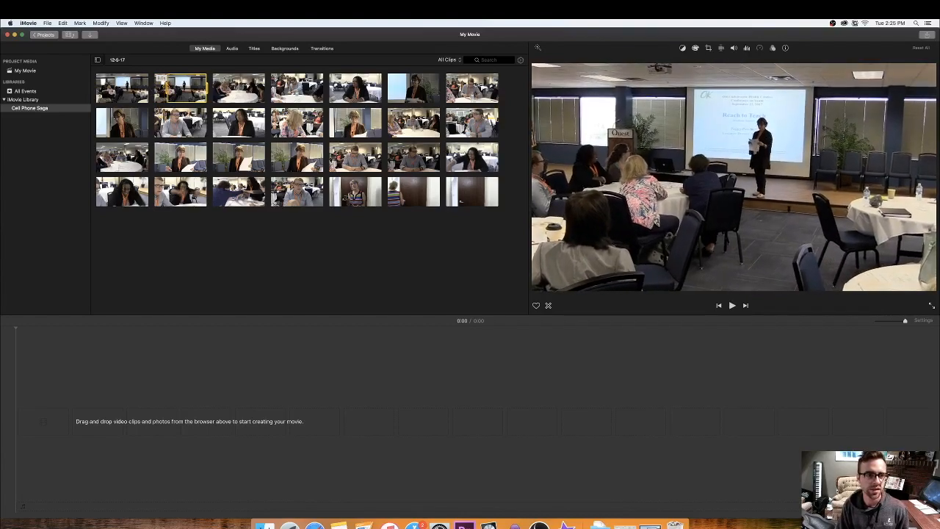
click(731, 304)
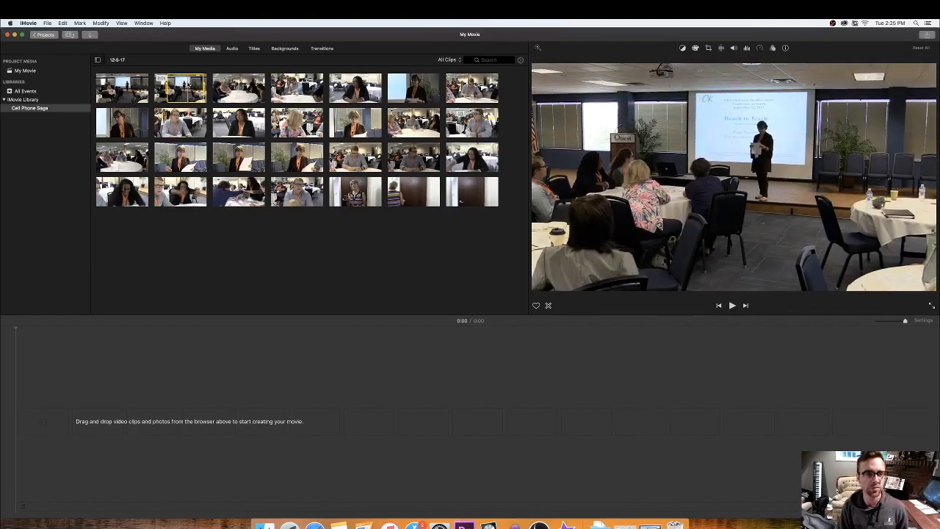
drag(179, 88, 294, 423)
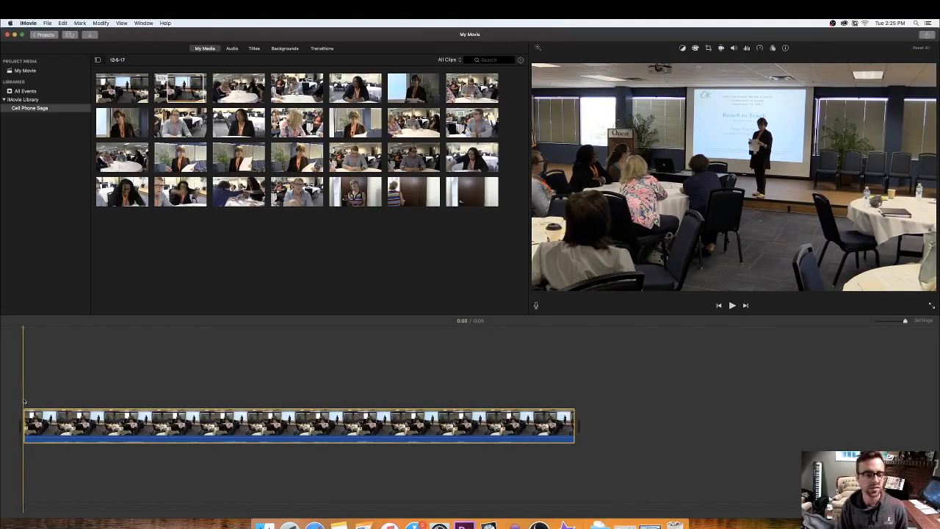
click(731, 304)
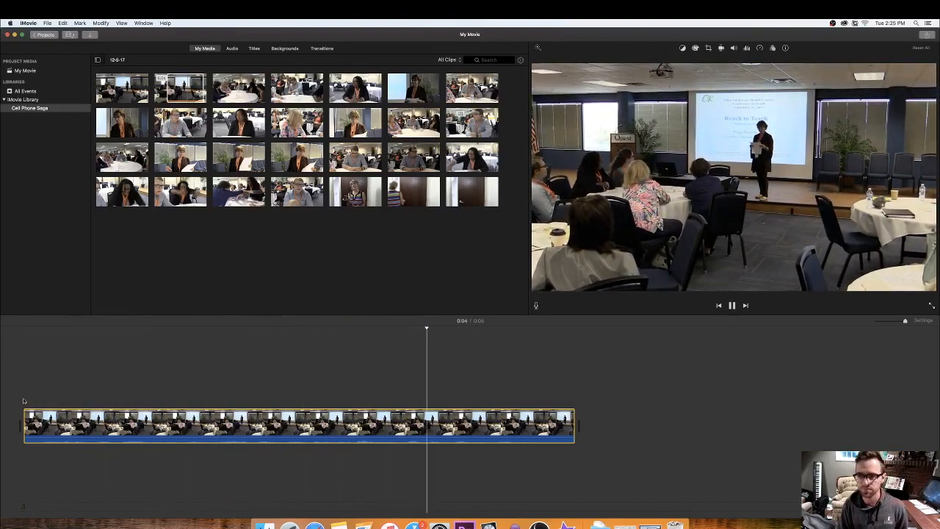
click(731, 304)
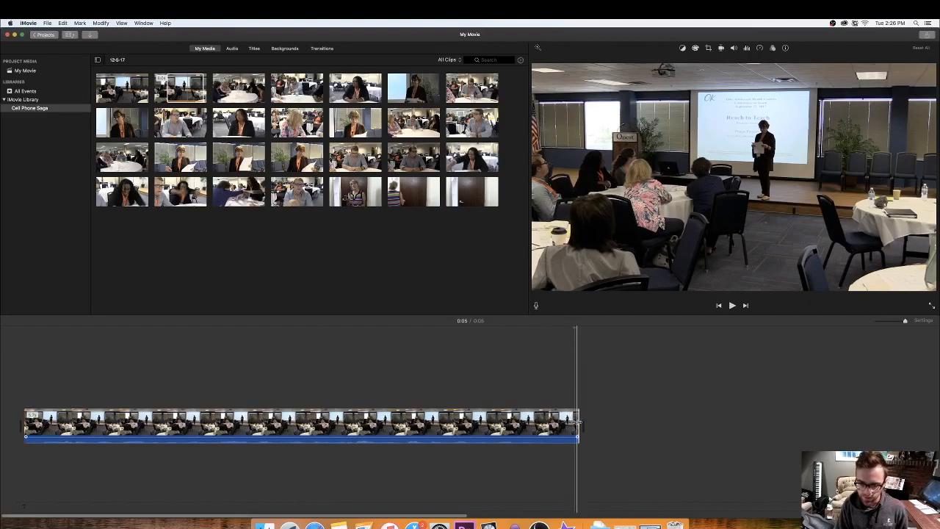
click(732, 304)
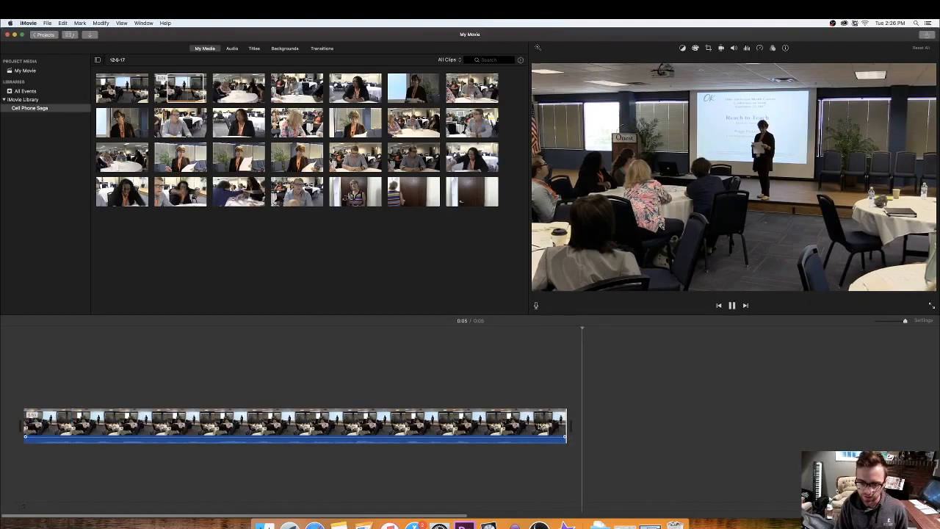
click(731, 304)
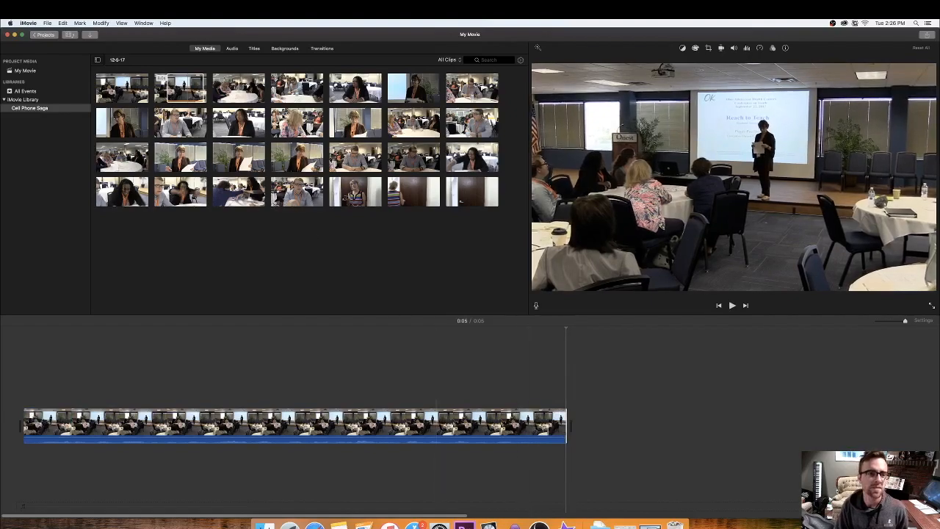
click(179, 88)
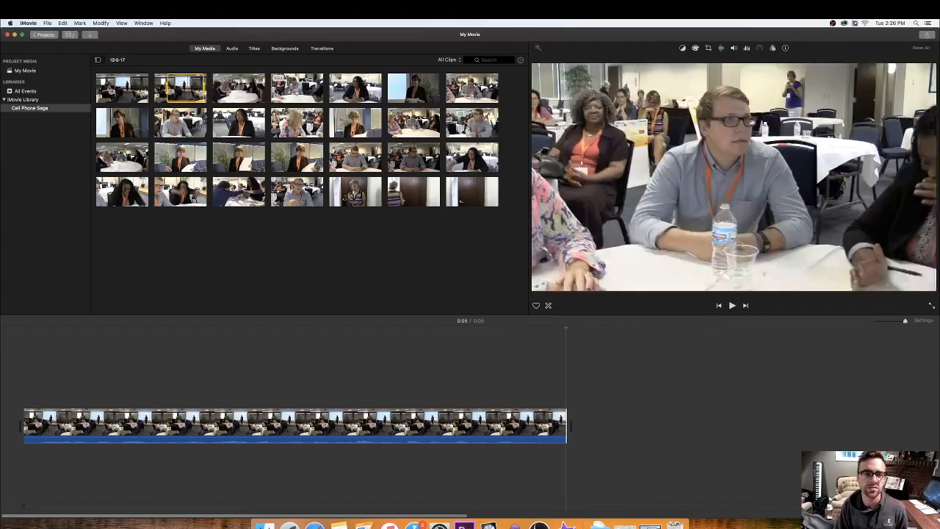
Preview the table discussion clip and append it to the end of the movie
click(297, 87)
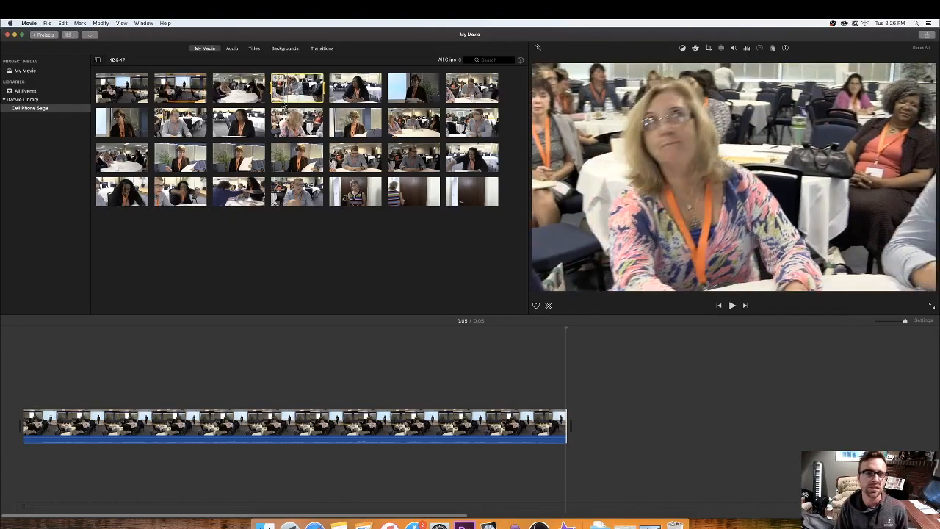
click(731, 304)
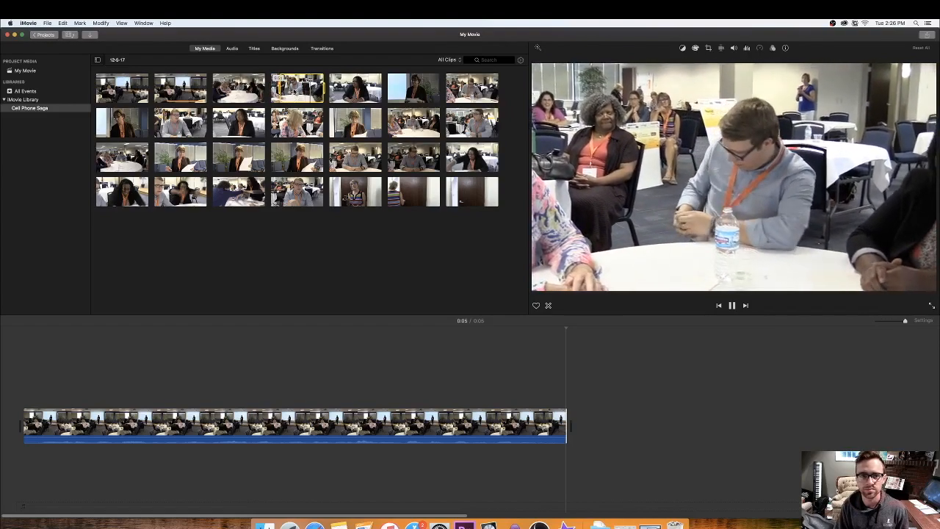
click(731, 304)
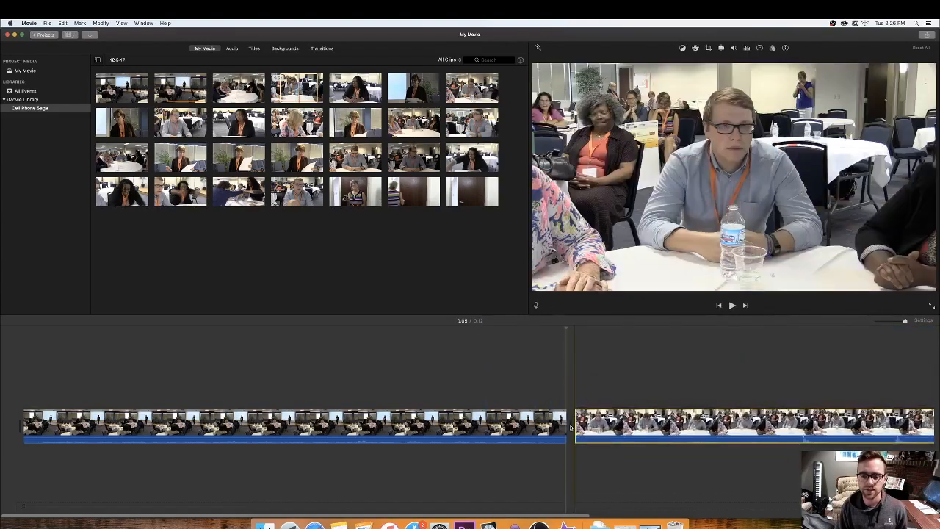
click(731, 304)
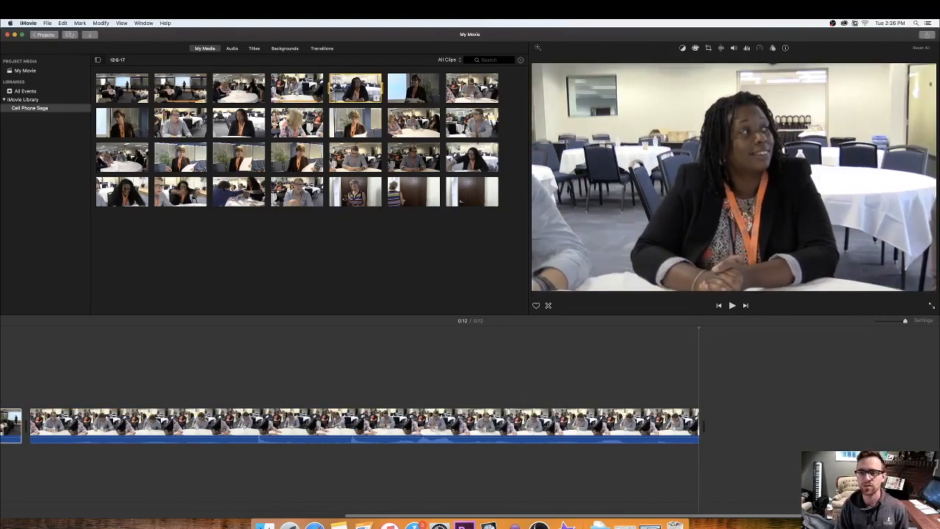
Preview another table discussion clip and append it as the movie's third clip
click(731, 304)
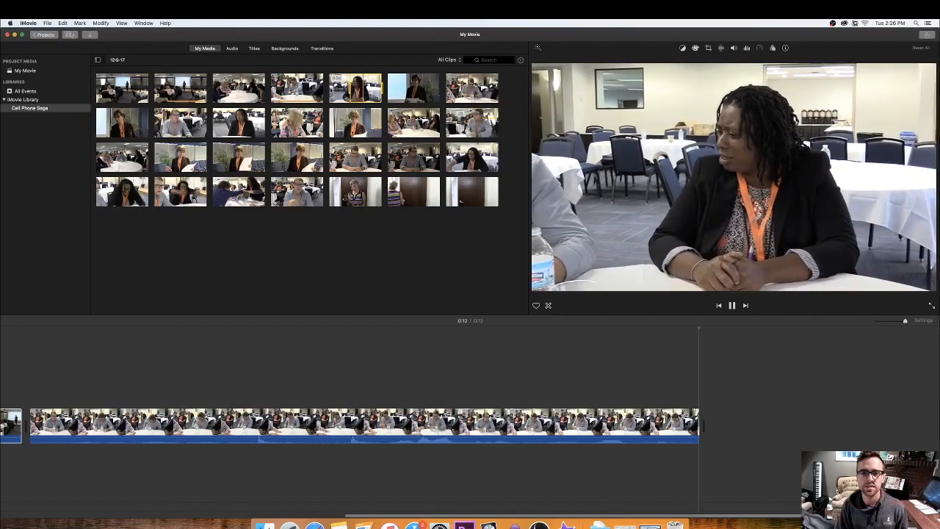
click(731, 304)
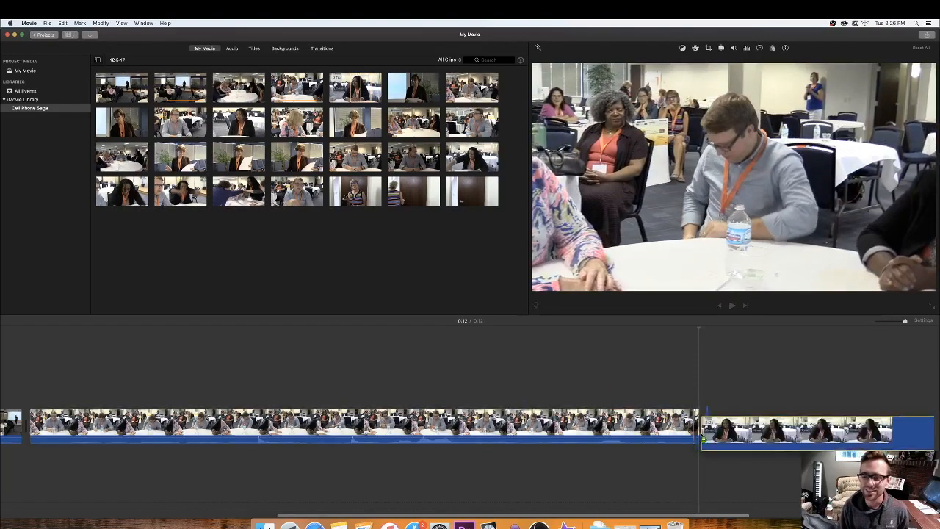
click(731, 304)
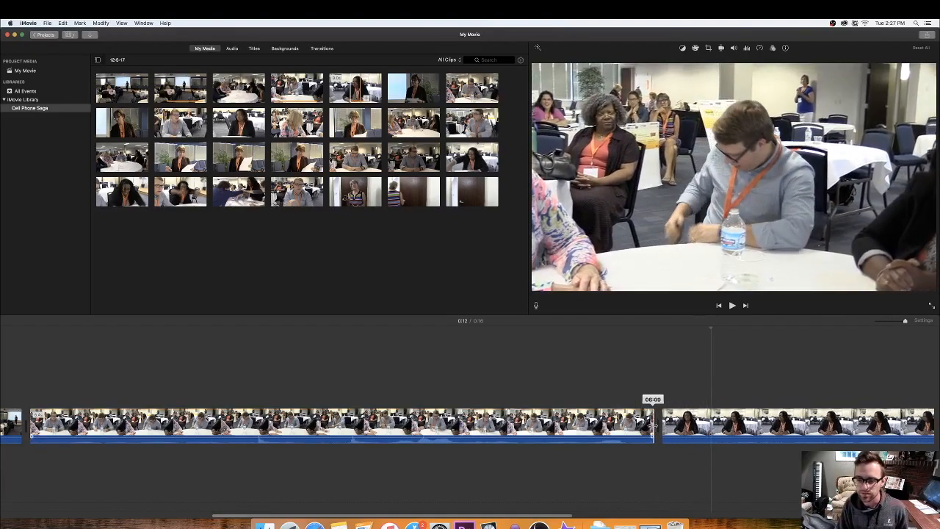
click(731, 304)
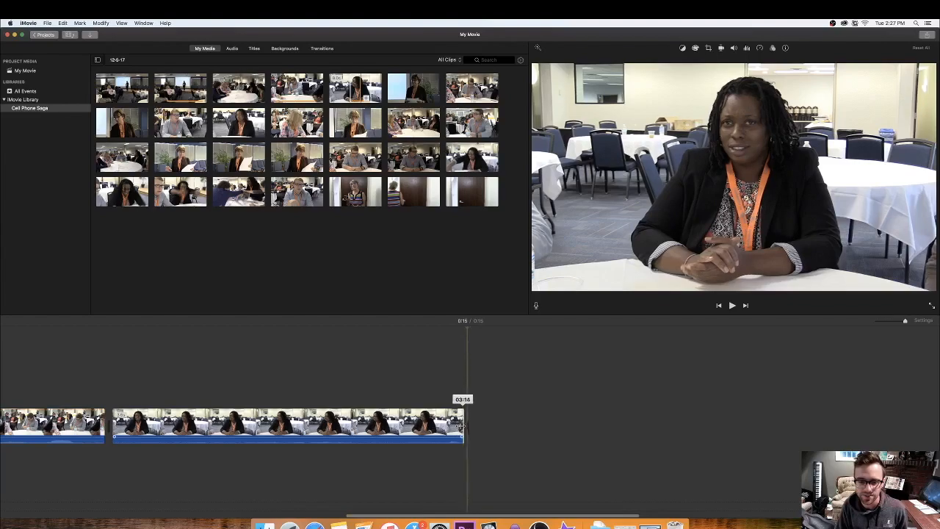
Trim the discussion clip's ending shorter and preview the presenter-with-paper footage
drag(462, 426, 425, 426)
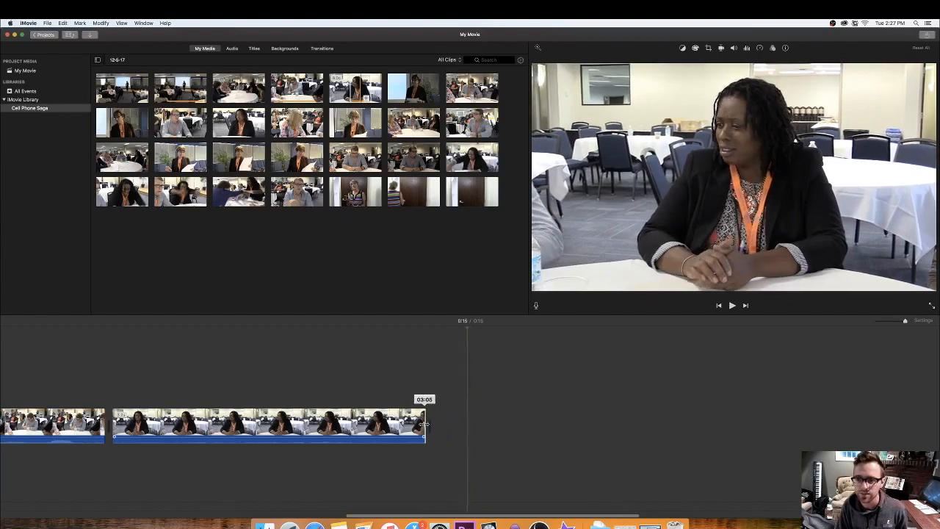
click(731, 304)
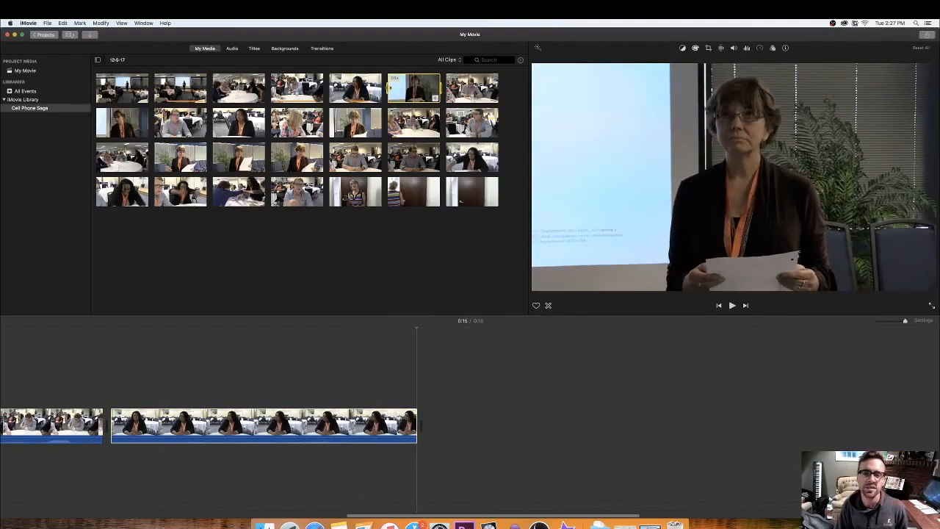
click(731, 304)
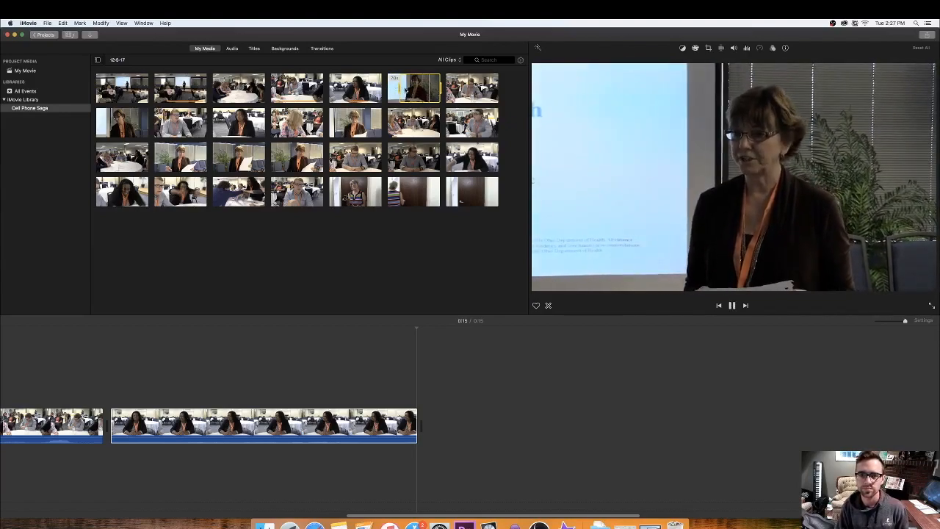
Append the presenter footage to the movie and select it in the timeline
click(731, 305)
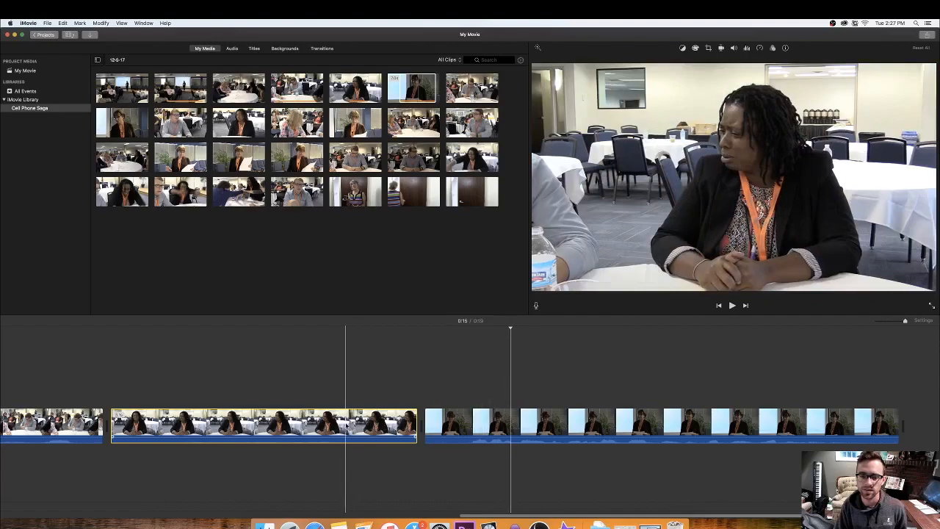
click(731, 304)
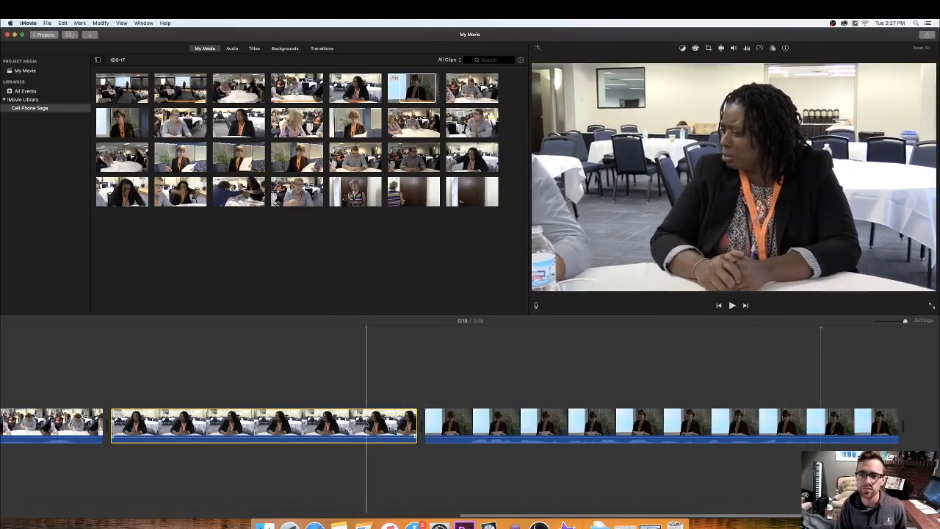
click(532, 425)
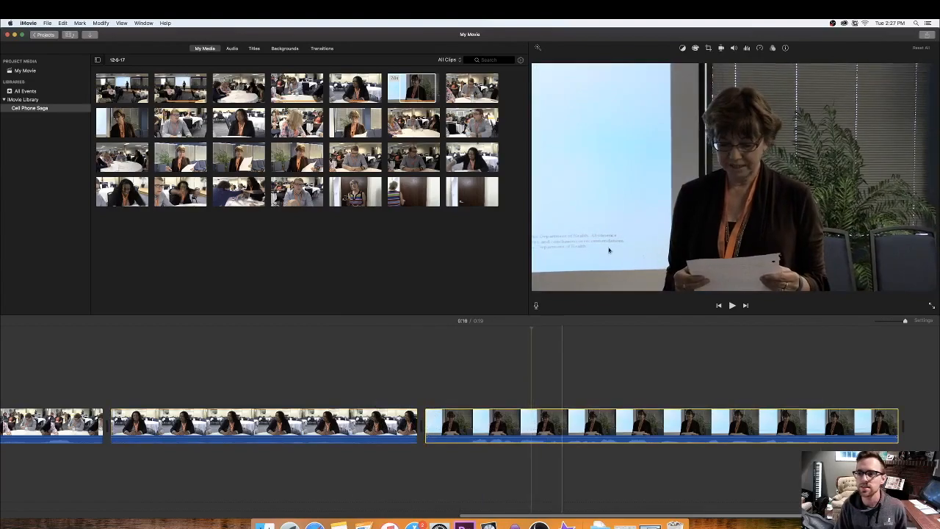
Apply colour correction to the presenter clip, adjusting its colour level sliders
click(681, 47)
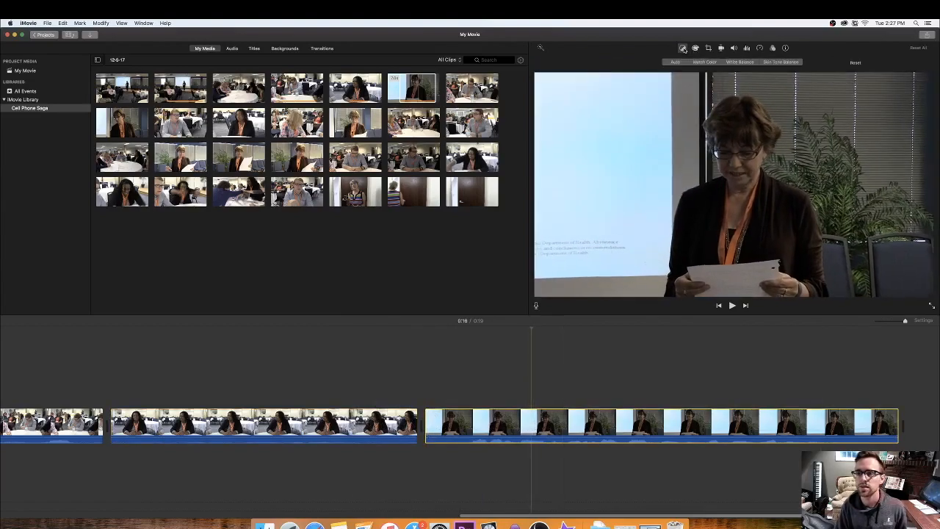
click(694, 47)
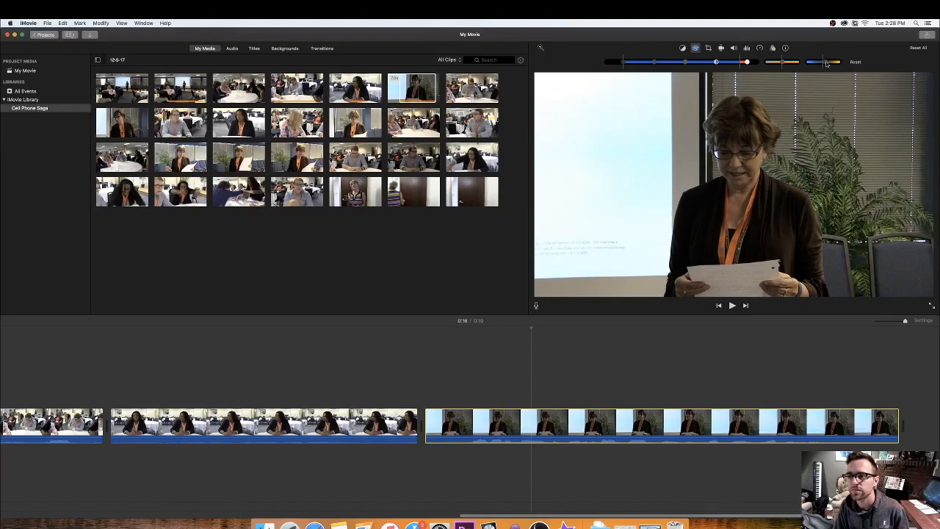
drag(810, 61, 778, 62)
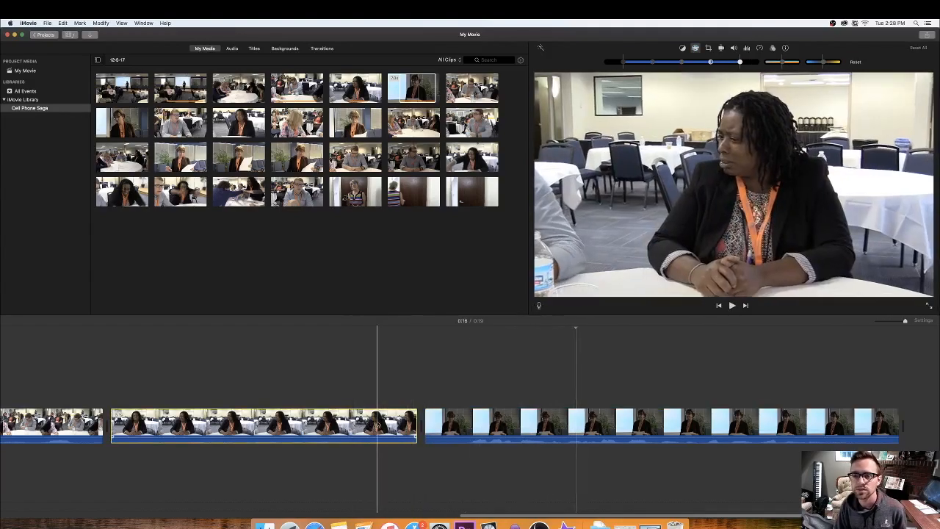
click(463, 423)
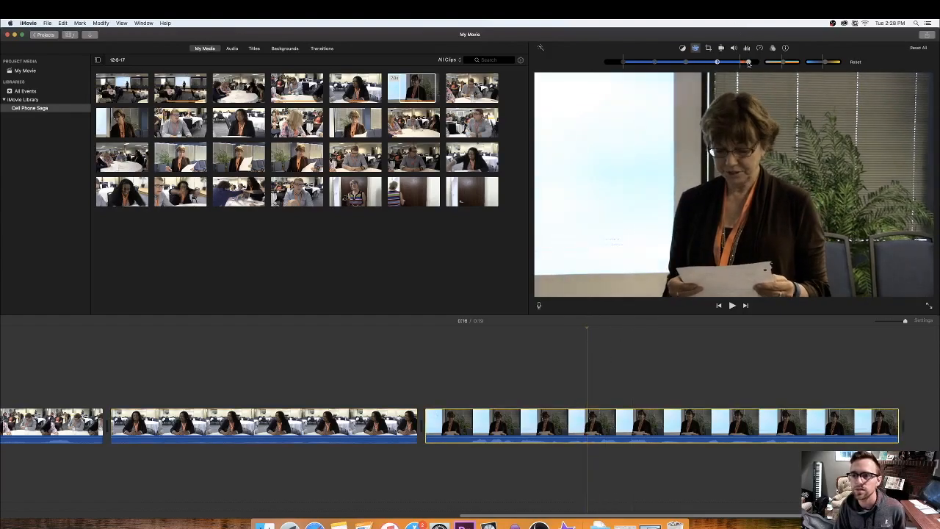
drag(748, 62, 813, 61)
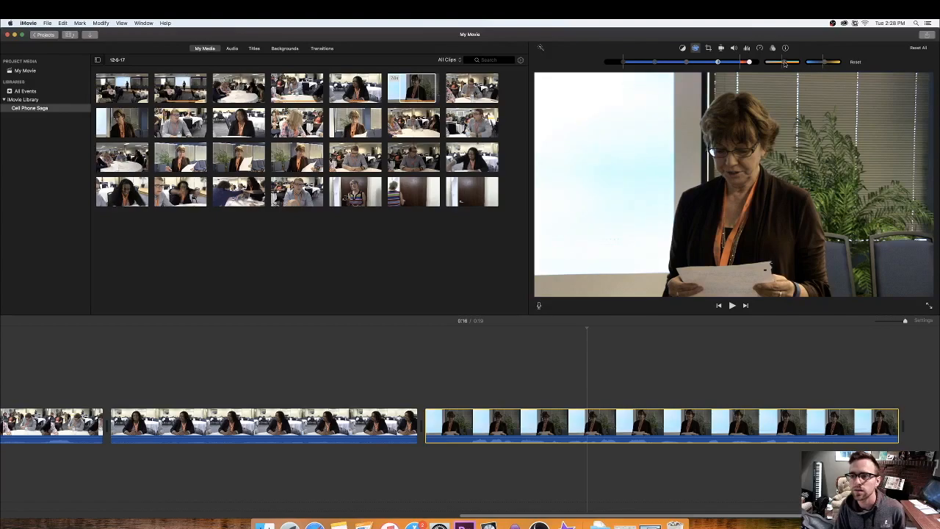
click(731, 303)
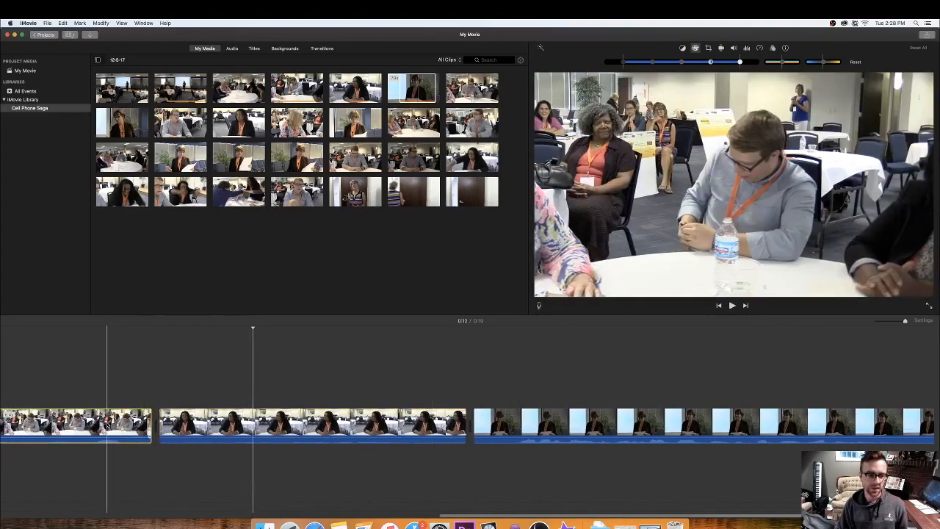
Detach the opening clip's audio into its own track
right_click(66, 423)
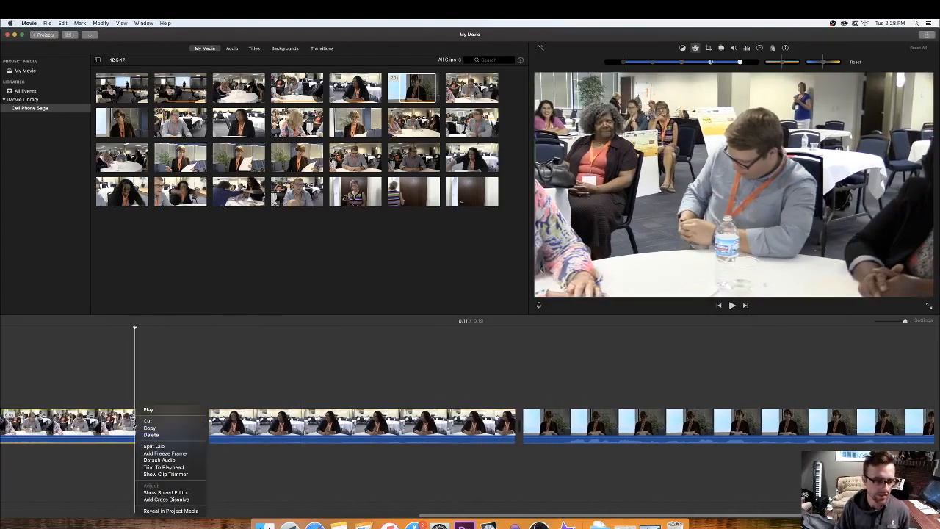
click(159, 459)
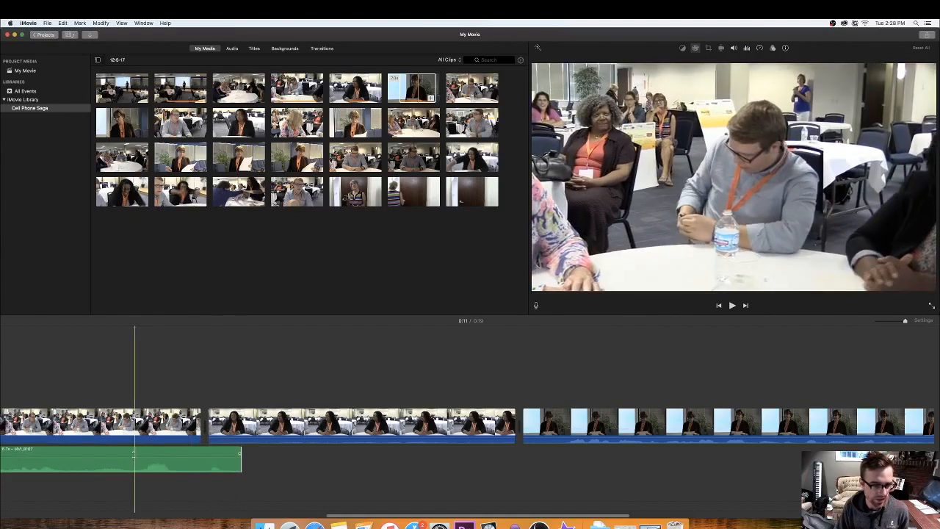
click(731, 304)
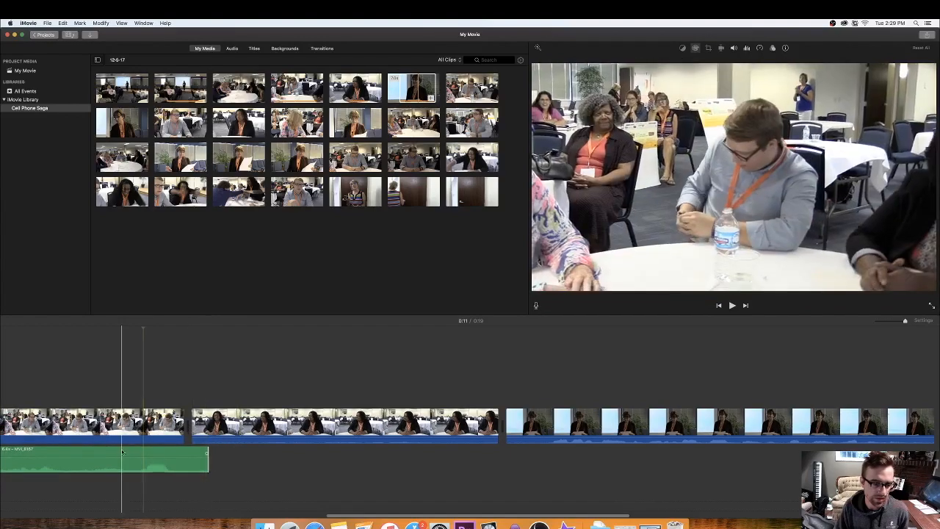
click(731, 303)
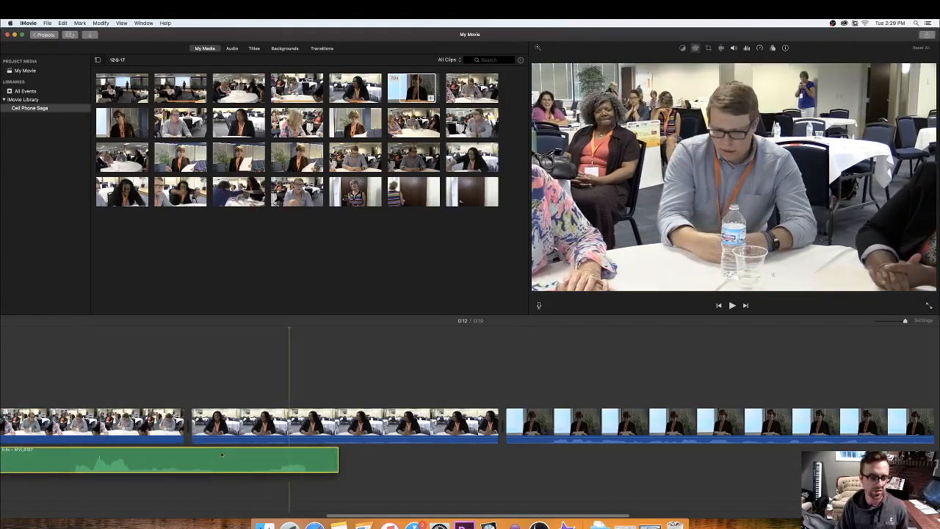
Extend the detached audio to play beneath the following discussion clips
click(732, 304)
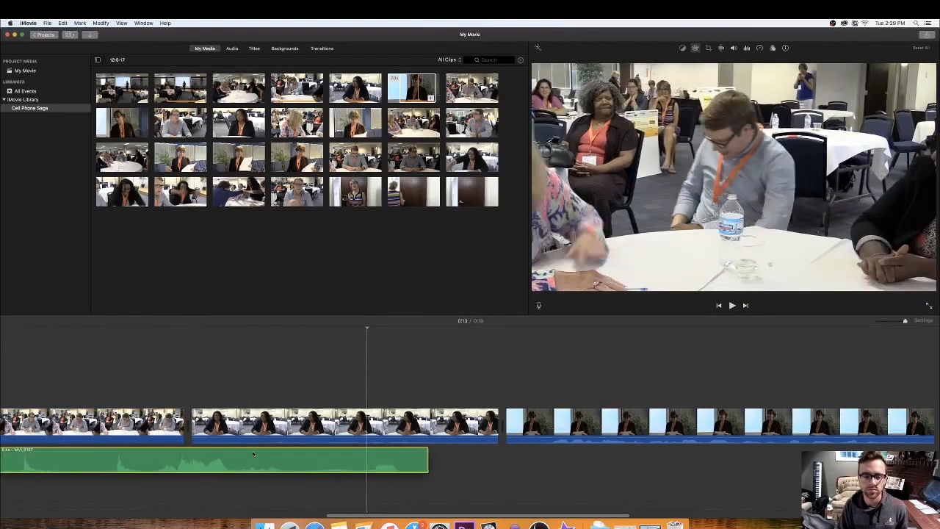
click(731, 304)
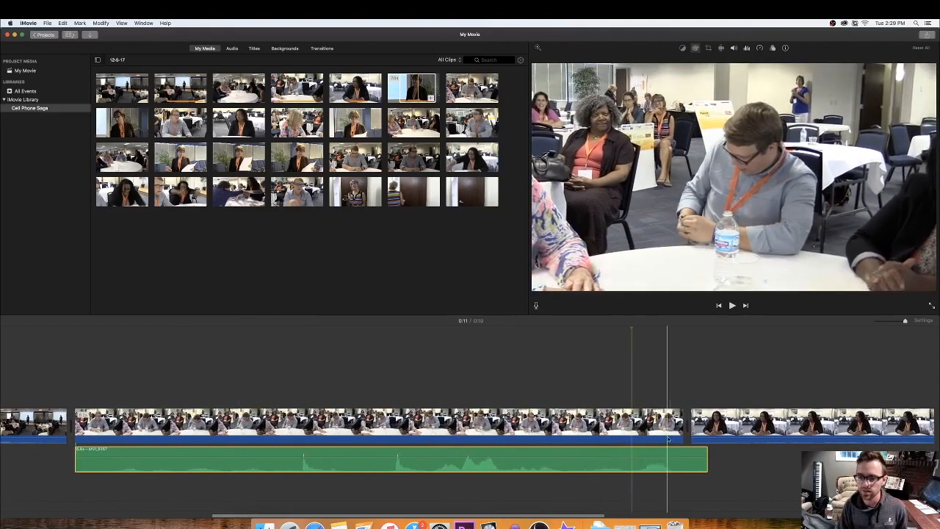
click(731, 425)
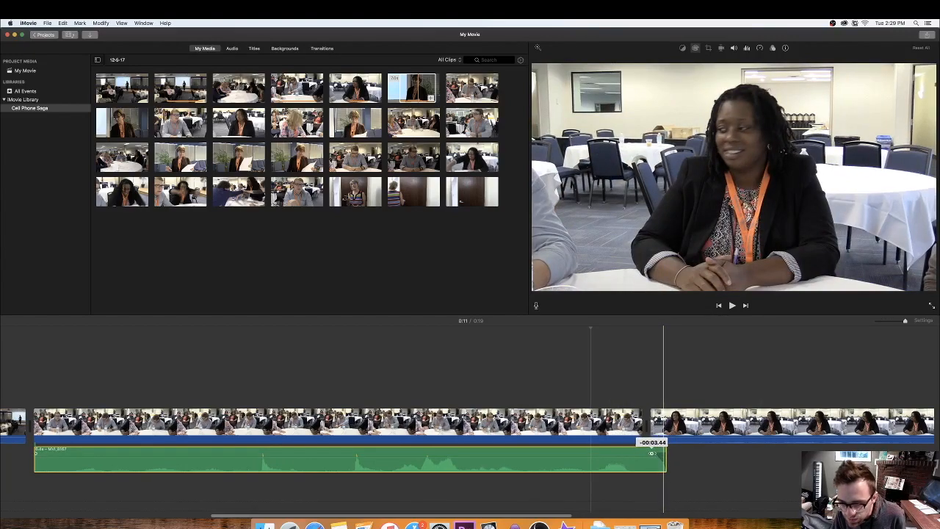
Trim the detached green audio clip so it ends before the presenter clip
click(731, 304)
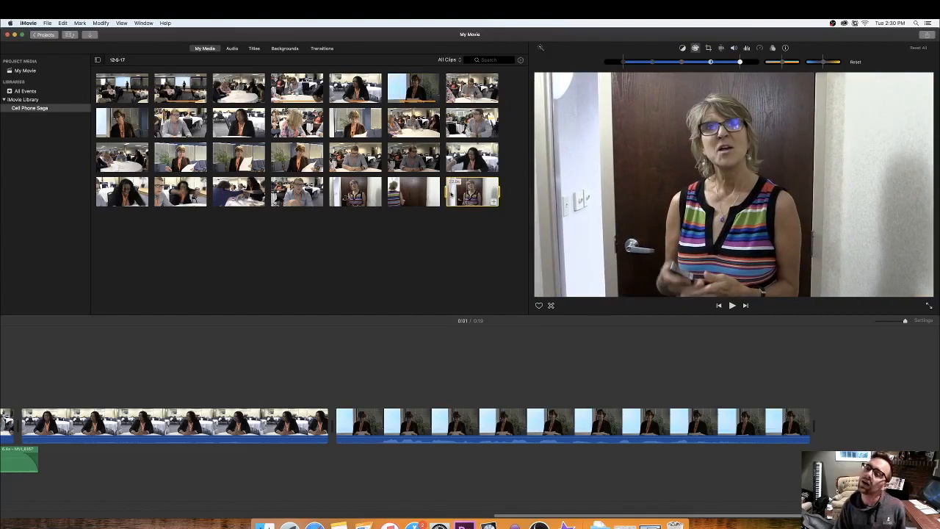
Show the Cell Phone Saga event clips and park on the woman-at-the-door shot
click(731, 306)
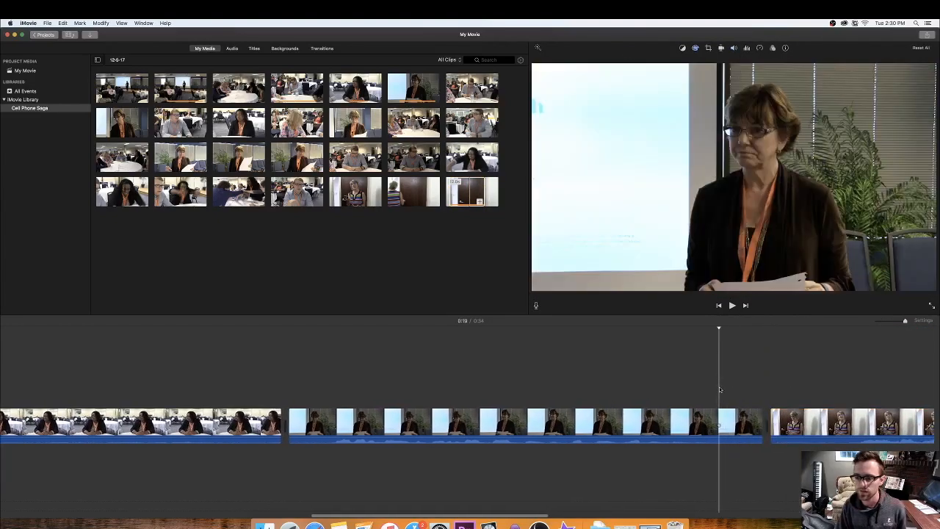
click(731, 304)
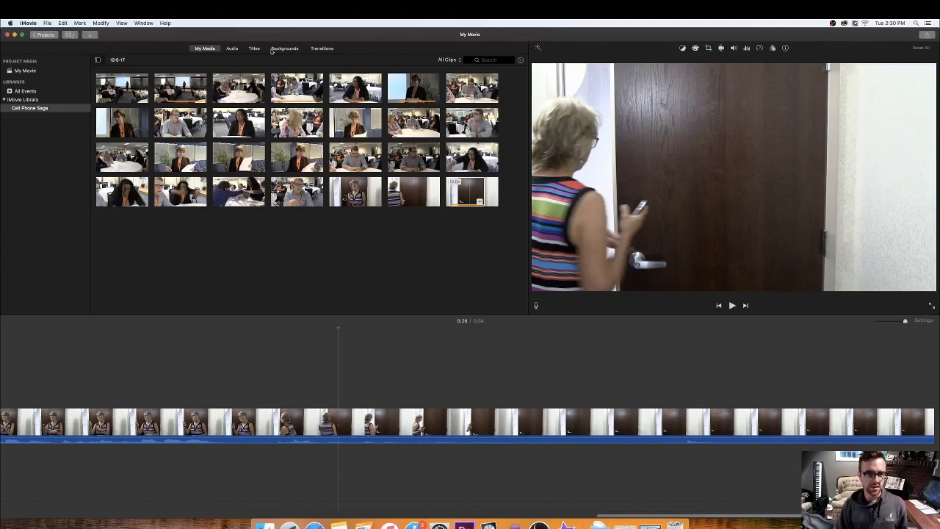
Add a title reading PLEASE SILENCE YOUR CELL PHONE over the door shot and style its text
click(253, 48)
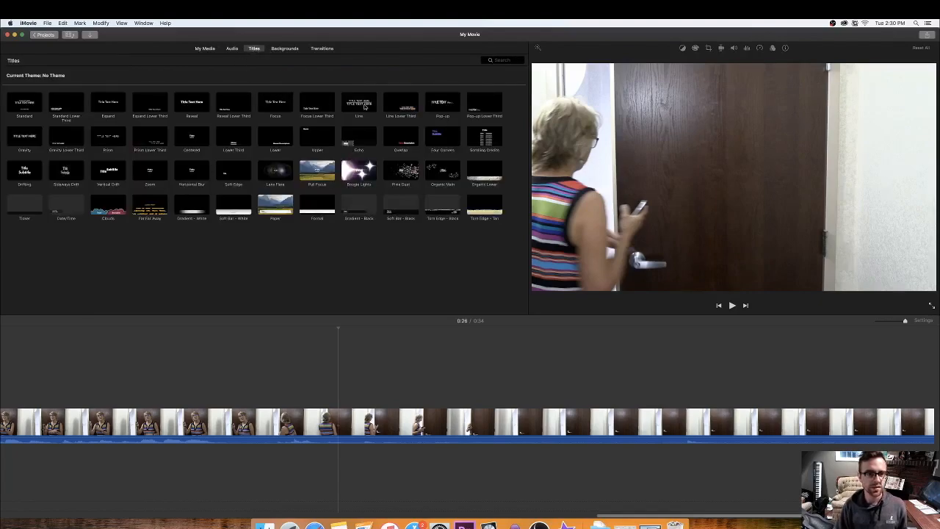
click(442, 103)
text(P)
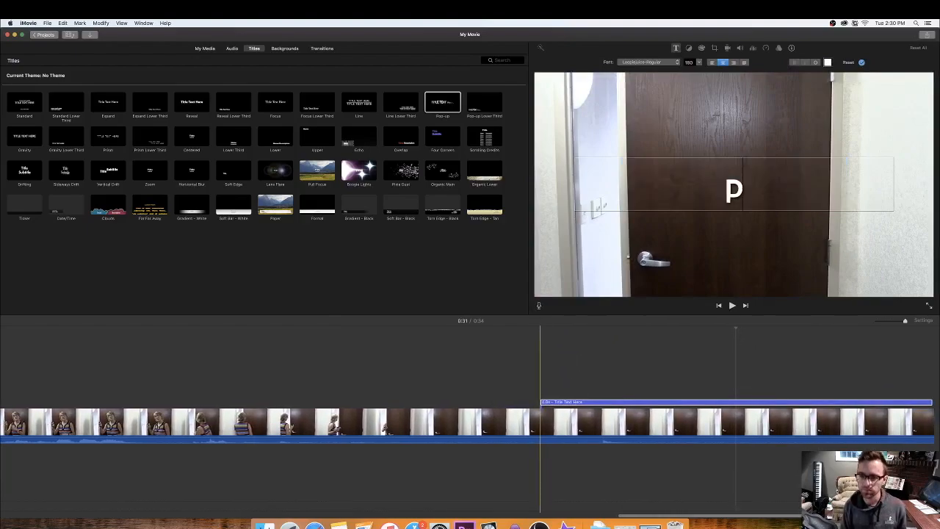
text(LEASE SI)
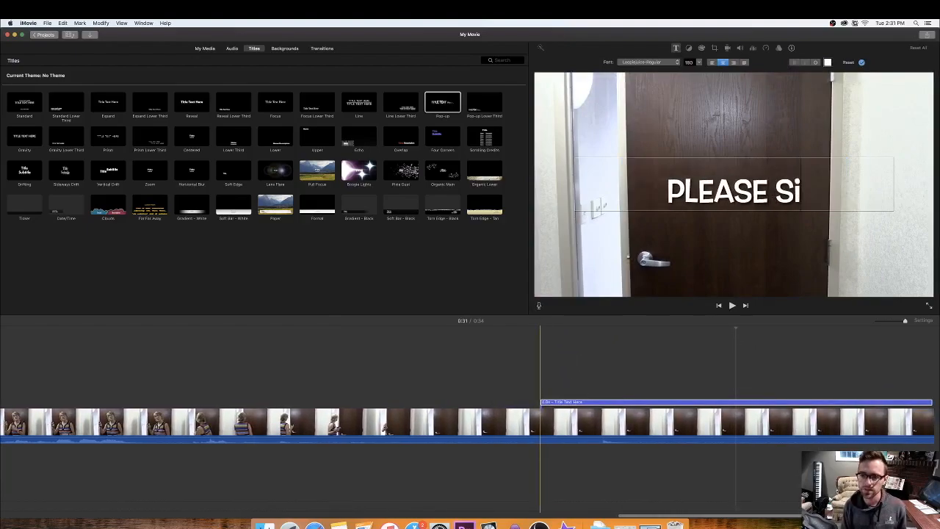
text(LENCE YOUR CELL)
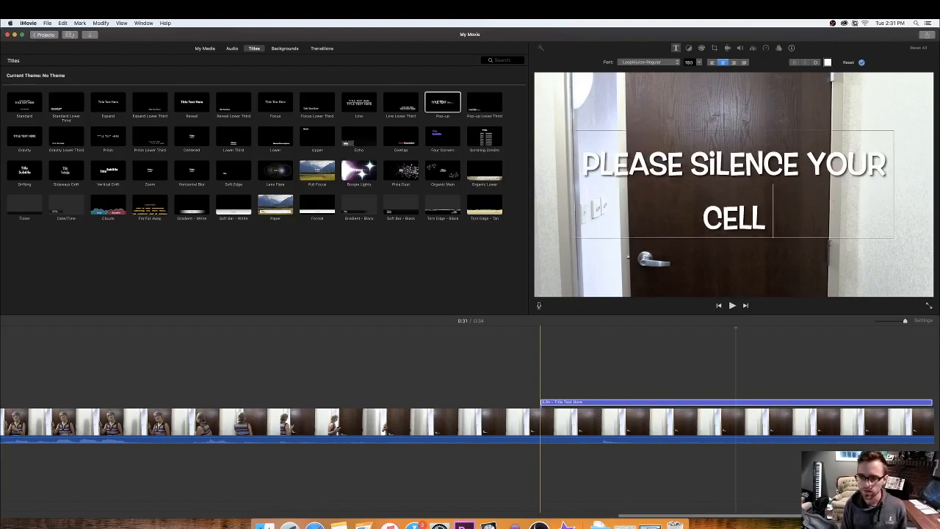
text(PHONE.)
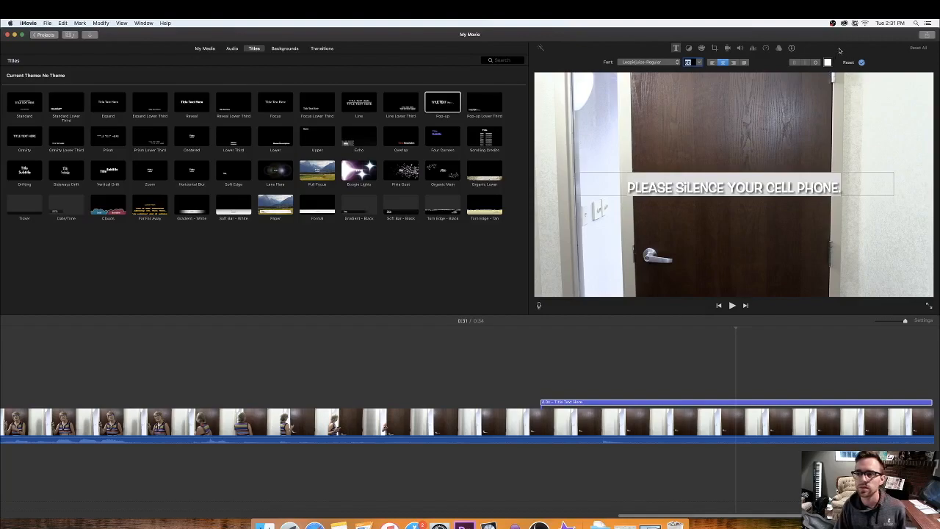
click(750, 160)
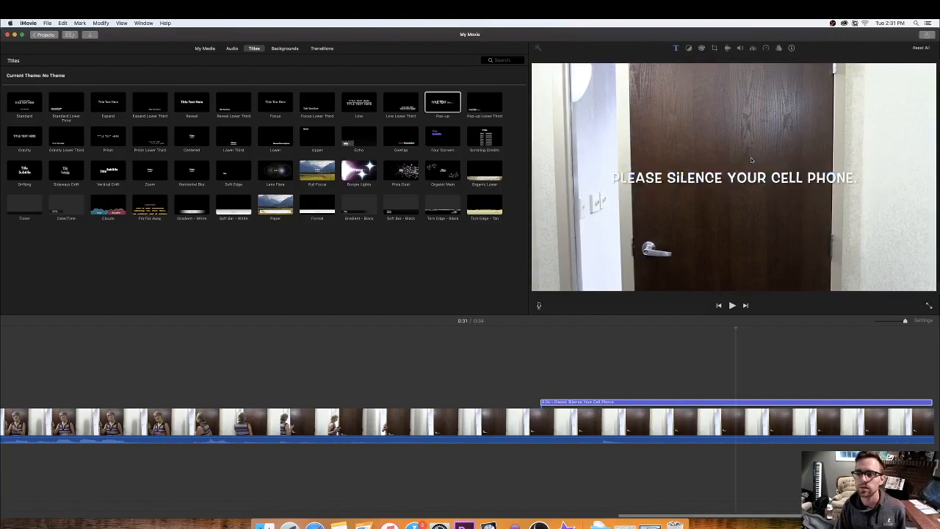
click(732, 178)
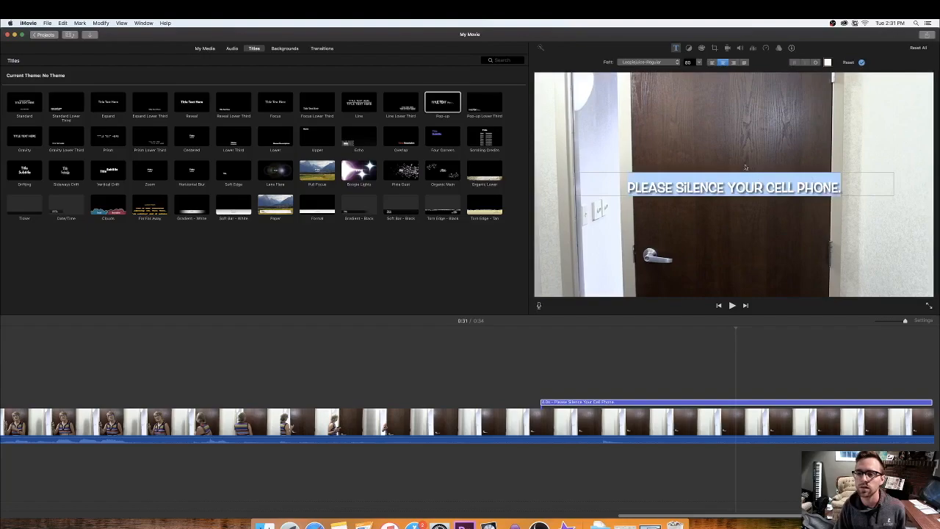
click(687, 61)
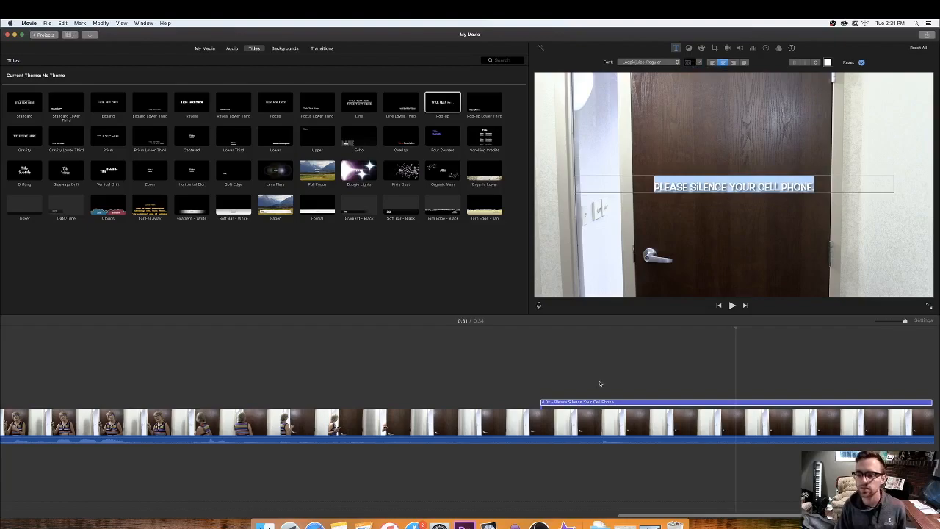
Extend the title in the timeline so it lasts to the end of the door clip
click(731, 304)
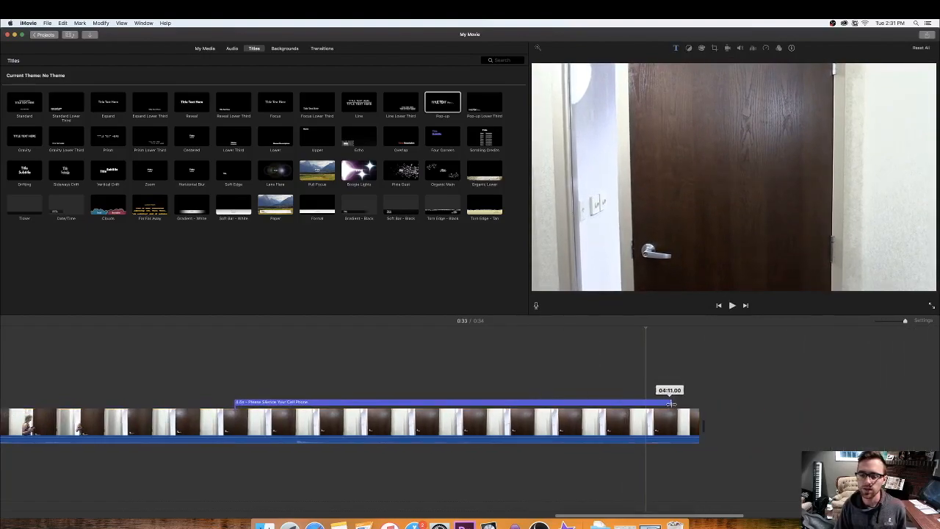
click(731, 304)
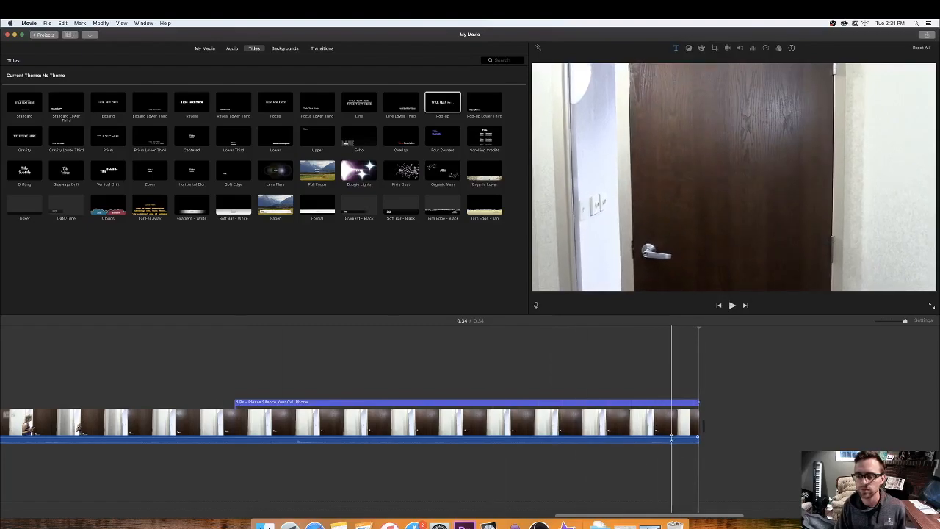
drag(698, 437, 708, 419)
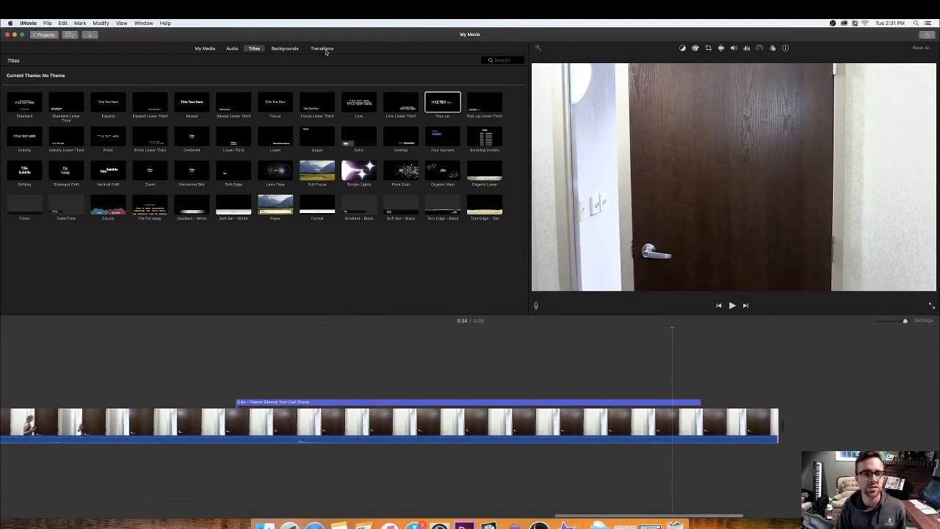
Add a Fade to Black transition at the movie's end and preview the finished sequence
click(322, 49)
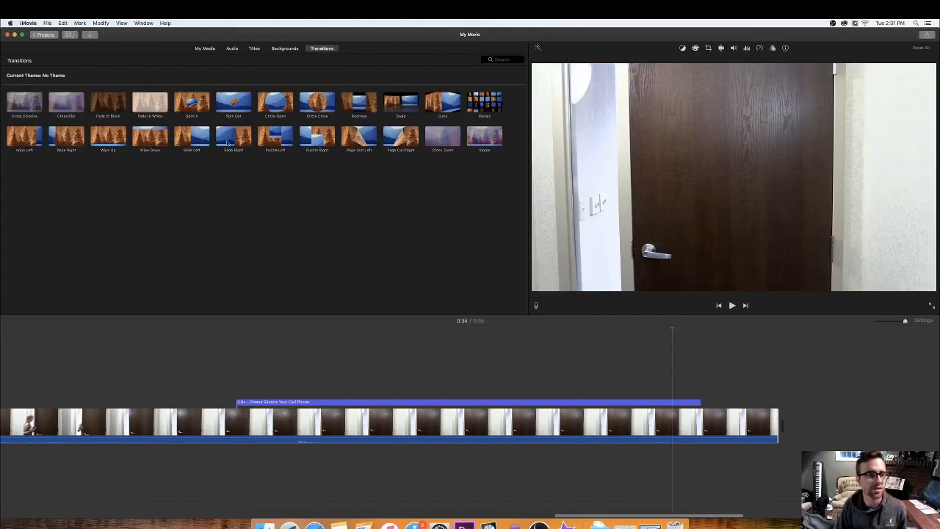
click(109, 102)
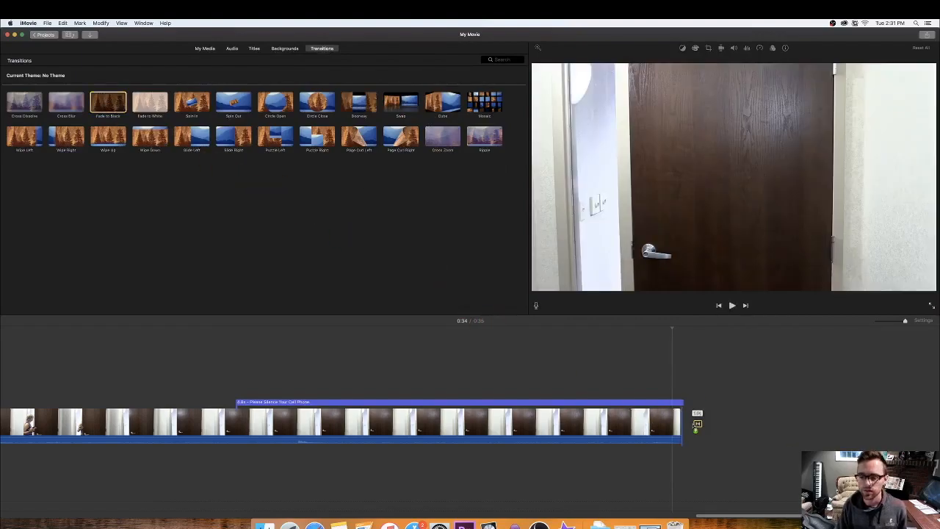
click(731, 304)
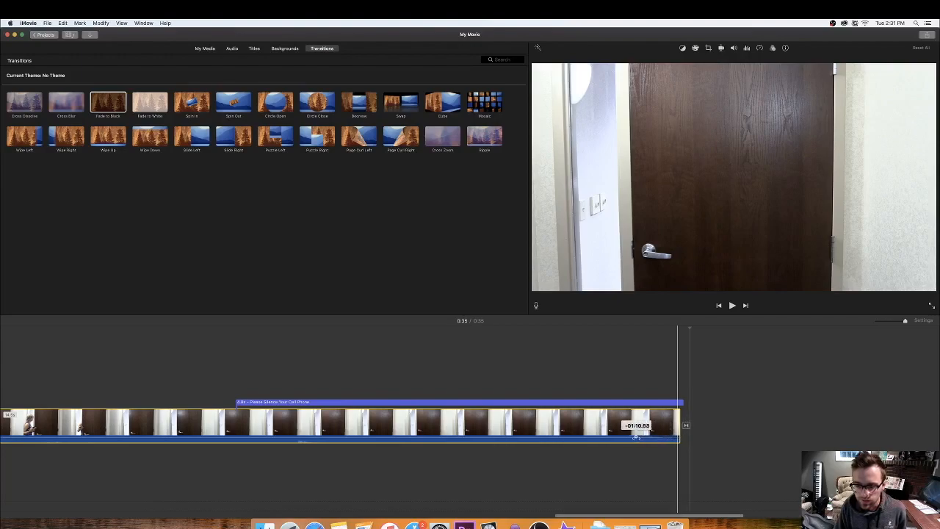
click(731, 304)
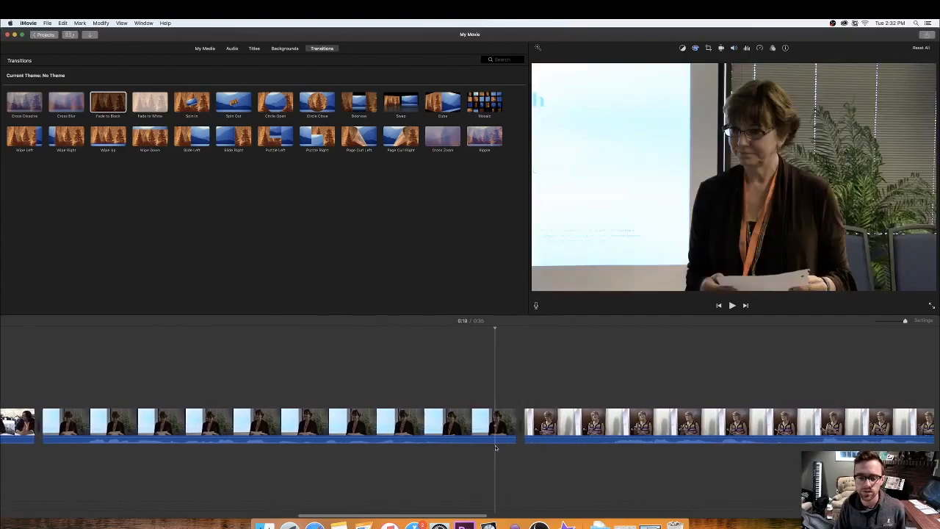
click(731, 304)
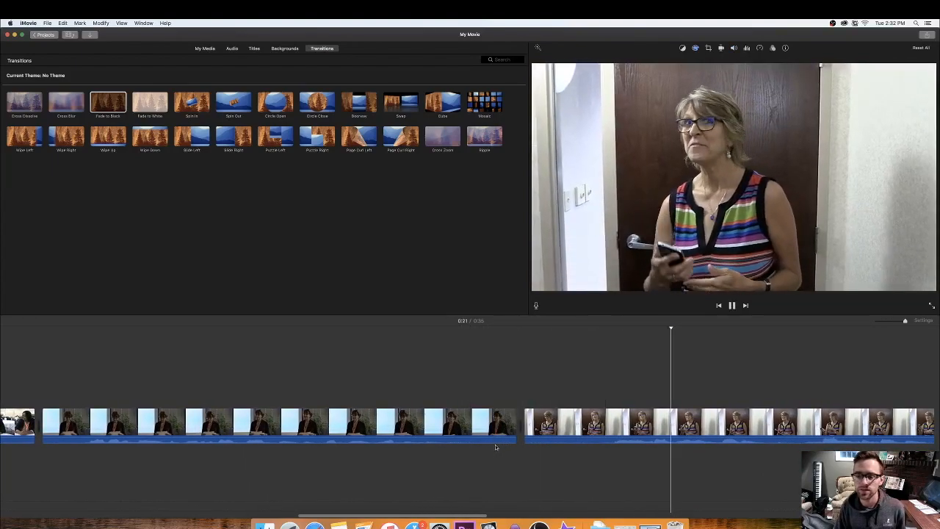
click(731, 304)
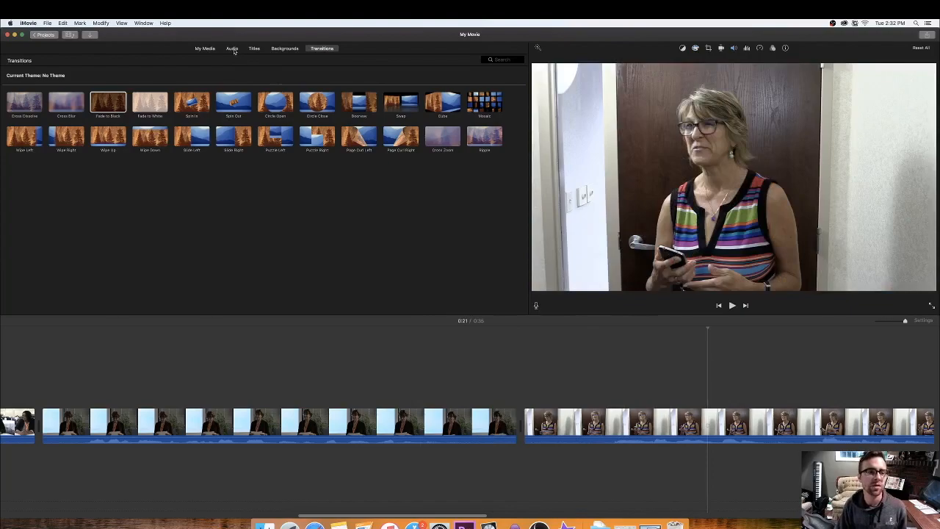
Browse the Sound Effects, iTunes and GarageBand libraries, then audition a jingle in Sound Effects
click(232, 49)
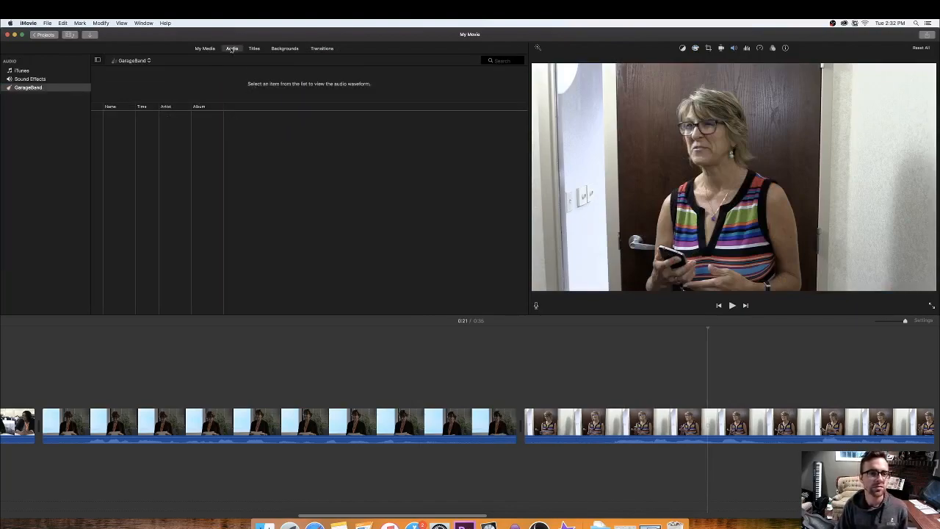
click(30, 80)
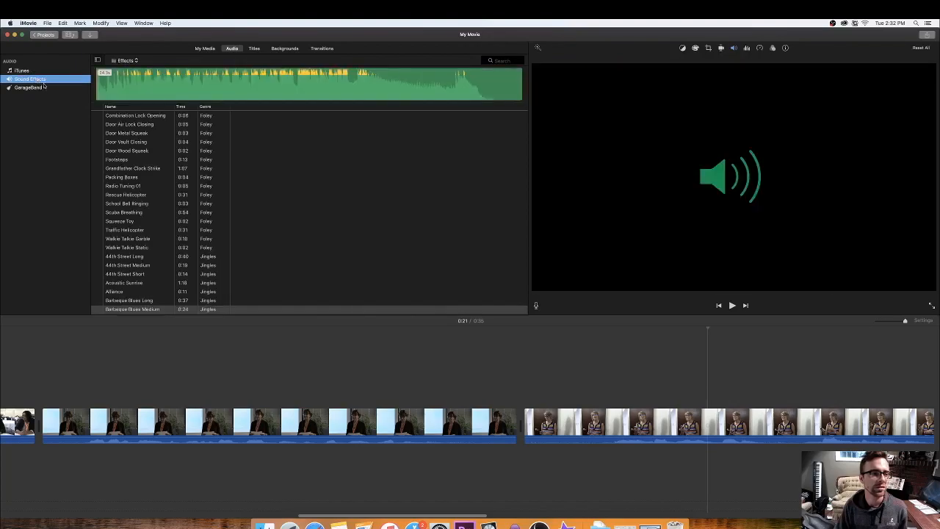
click(21, 71)
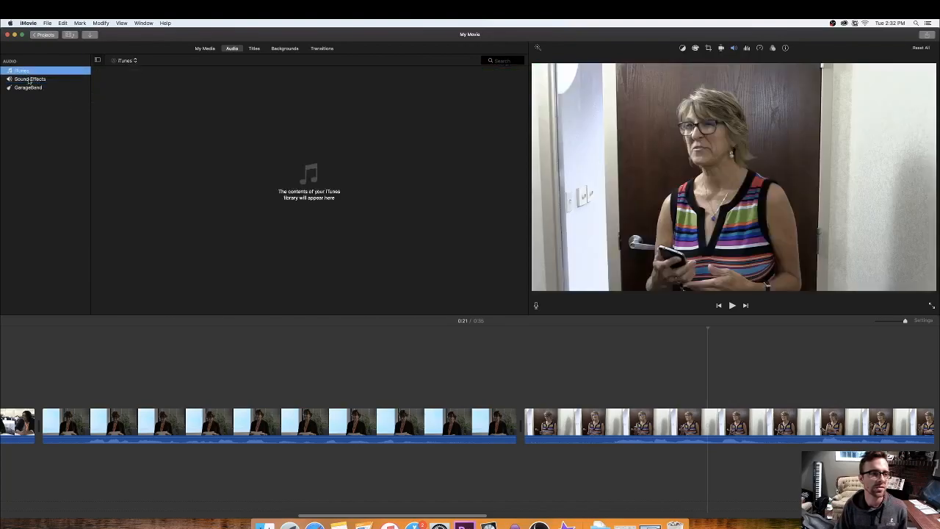
click(28, 88)
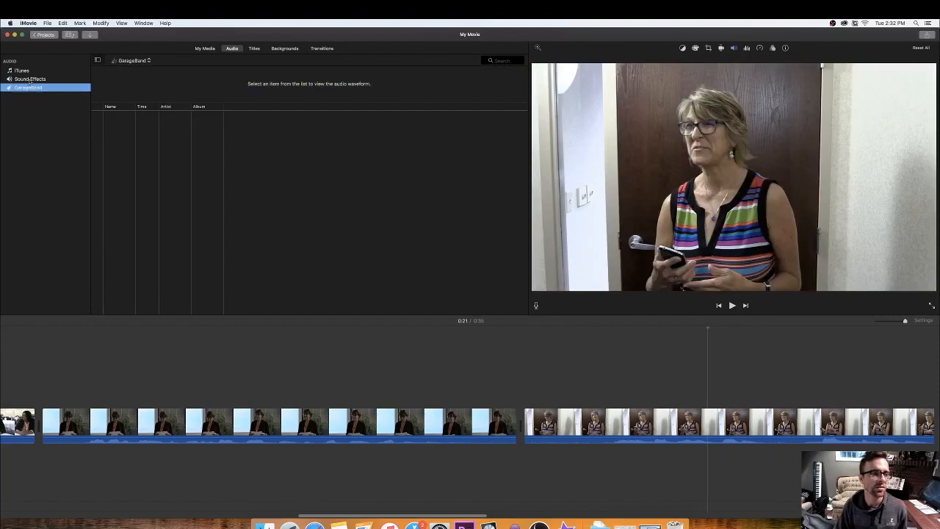
click(29, 79)
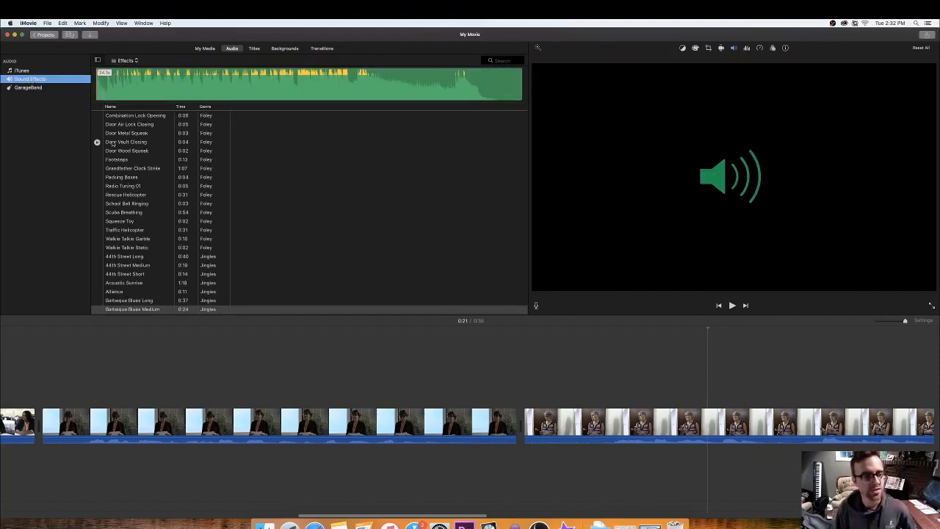
scroll(up, 3)
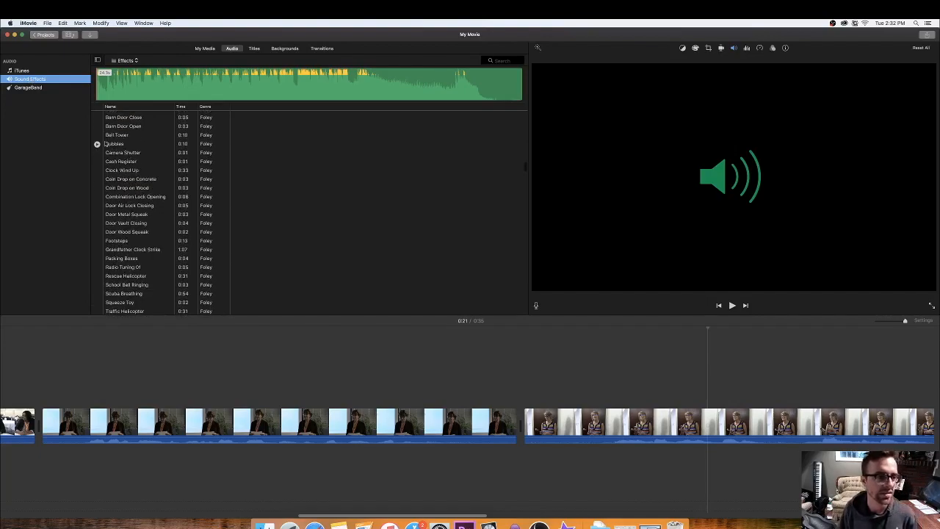
click(117, 135)
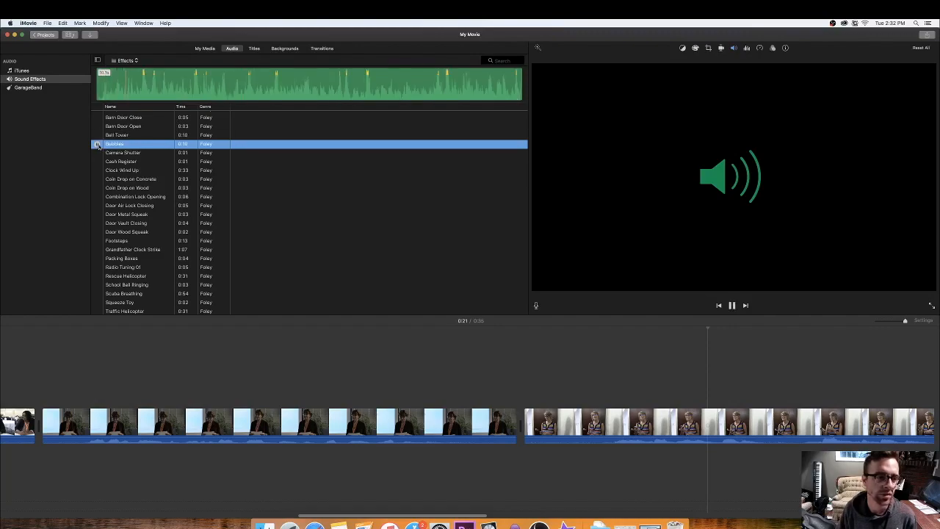
scroll(down, 3)
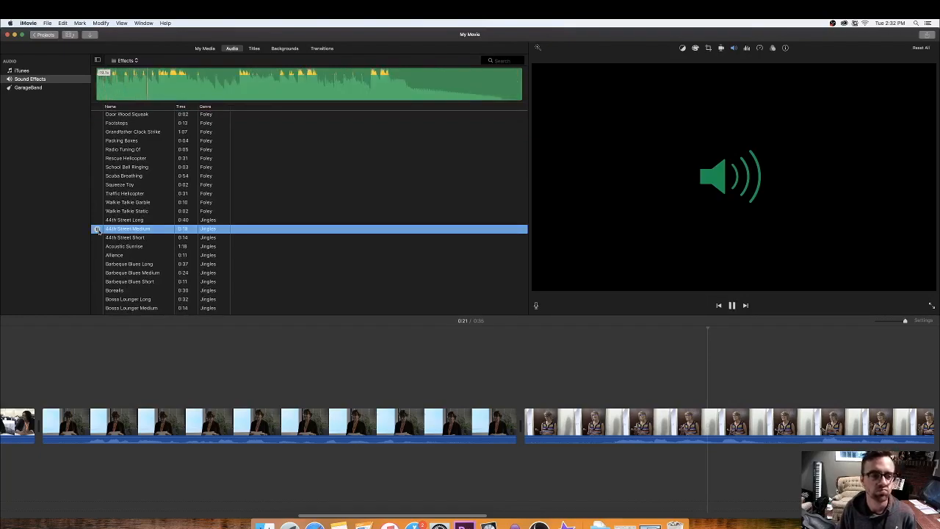
mouse_move(97, 229)
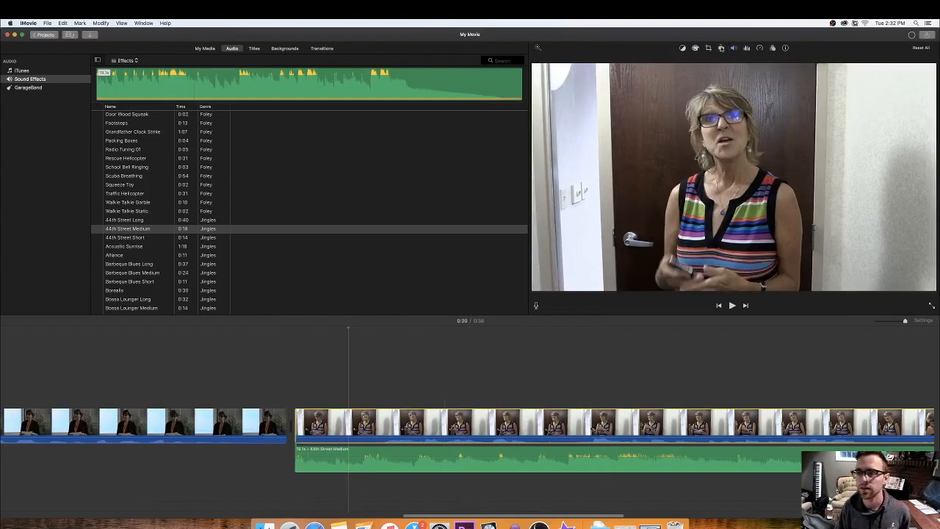
Place the chosen jingle as background music beneath the timeline clips and select it
click(734, 47)
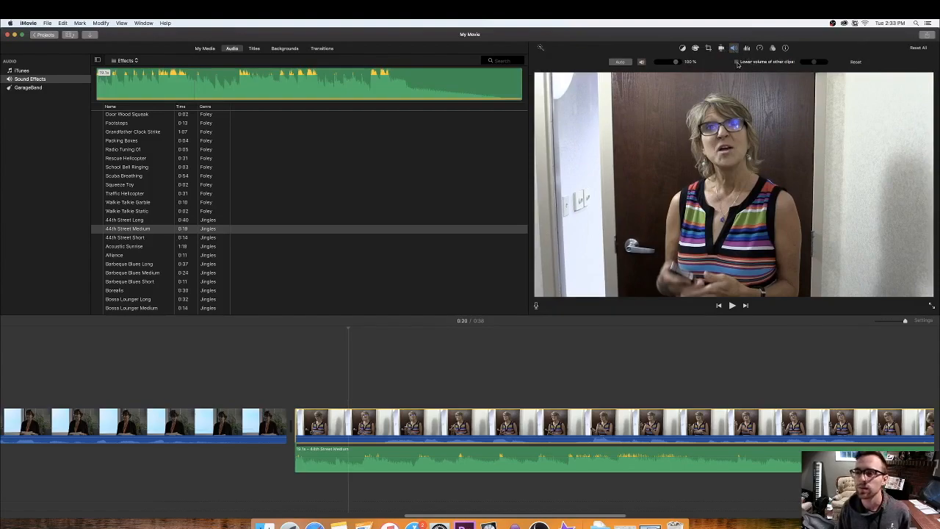
Enable 'Lower volume of other clips' on the background jingle and play to check
click(737, 62)
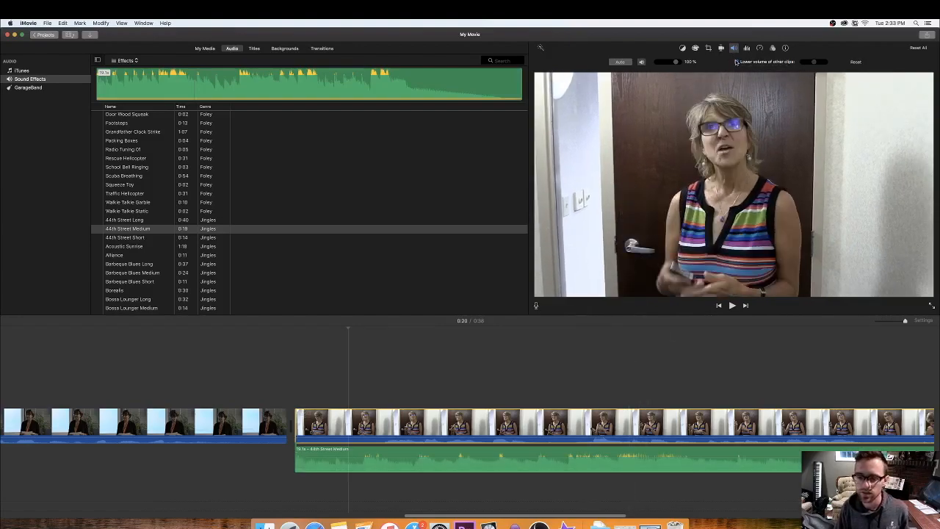
click(737, 61)
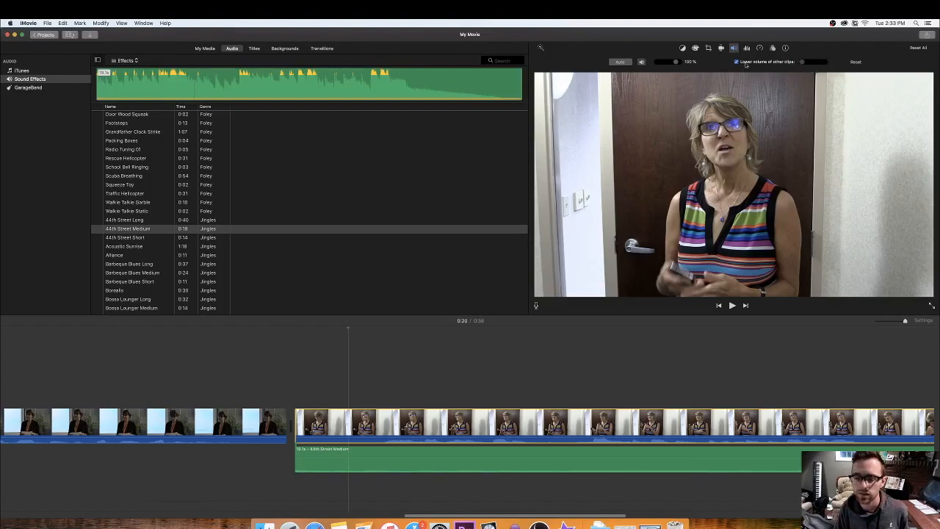
click(731, 304)
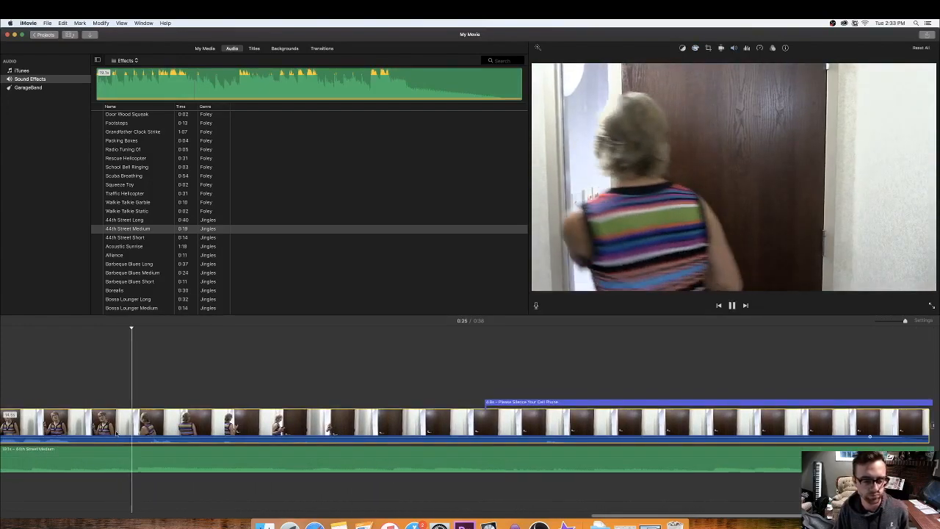
Split the door-scene clip at the playhead and select the later piece for volume adjustment
click(731, 304)
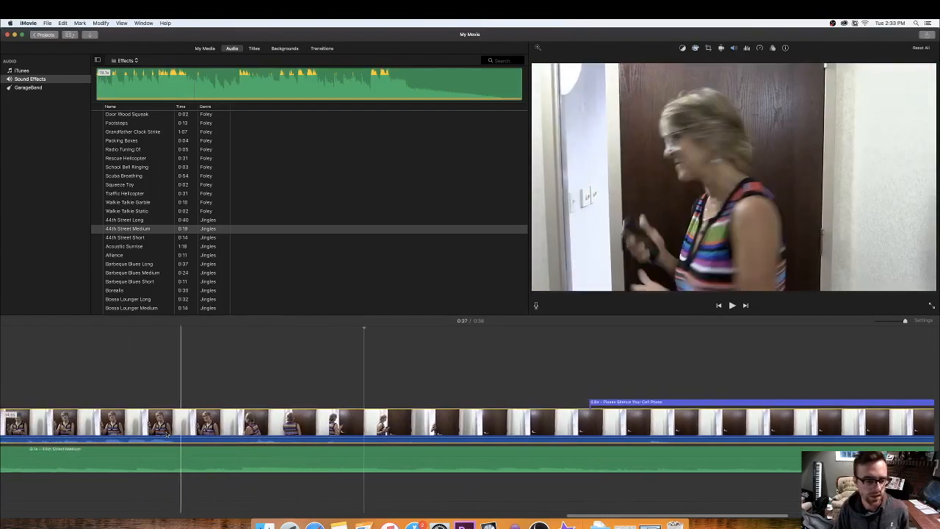
click(731, 304)
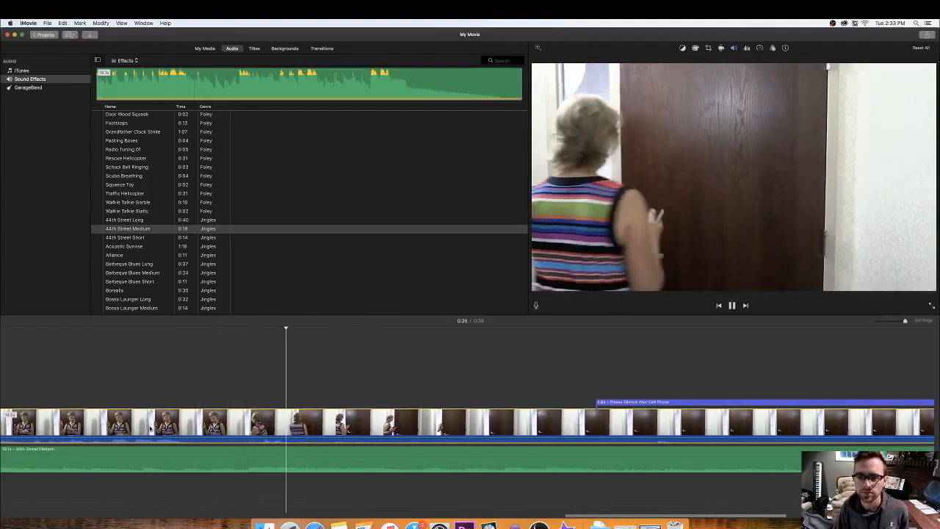
click(731, 304)
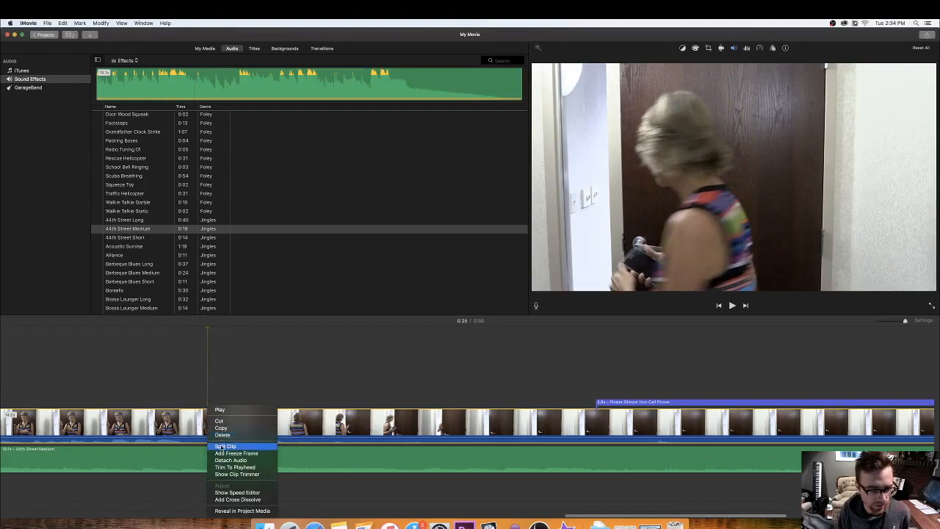
click(224, 437)
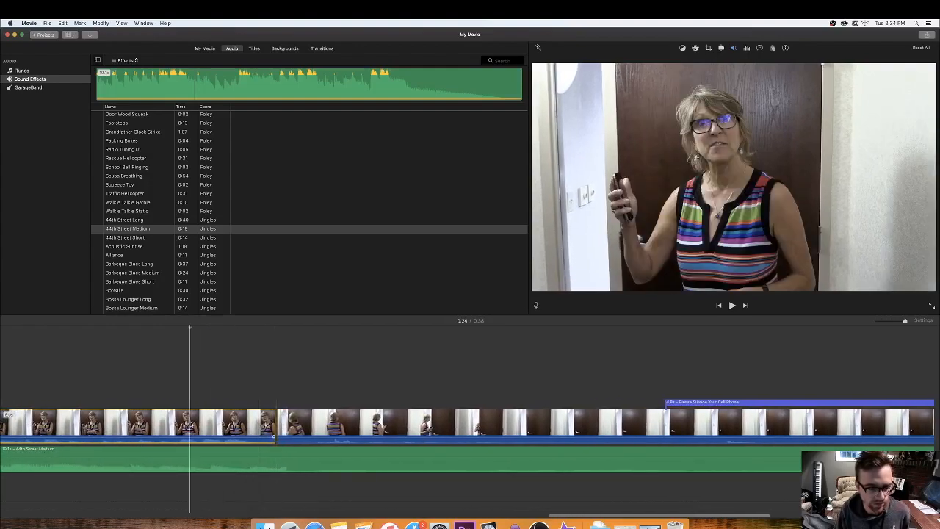
click(731, 304)
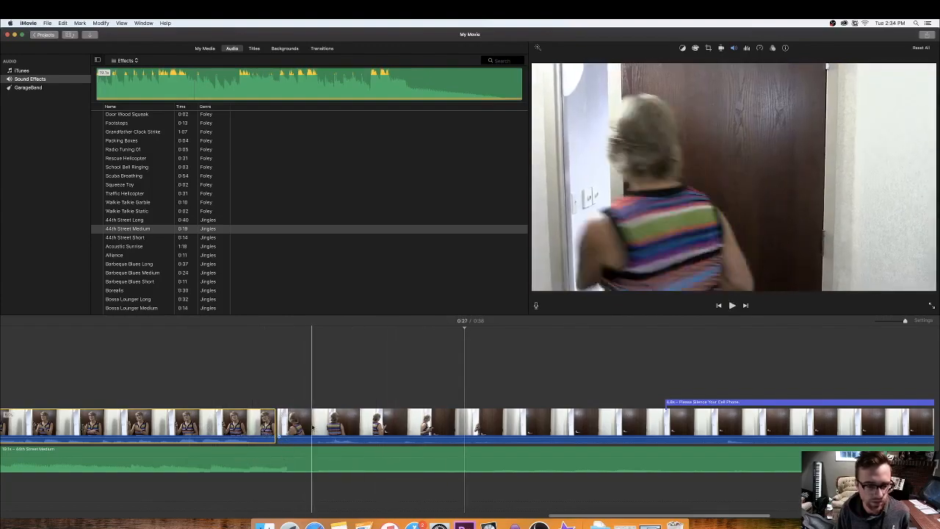
click(734, 47)
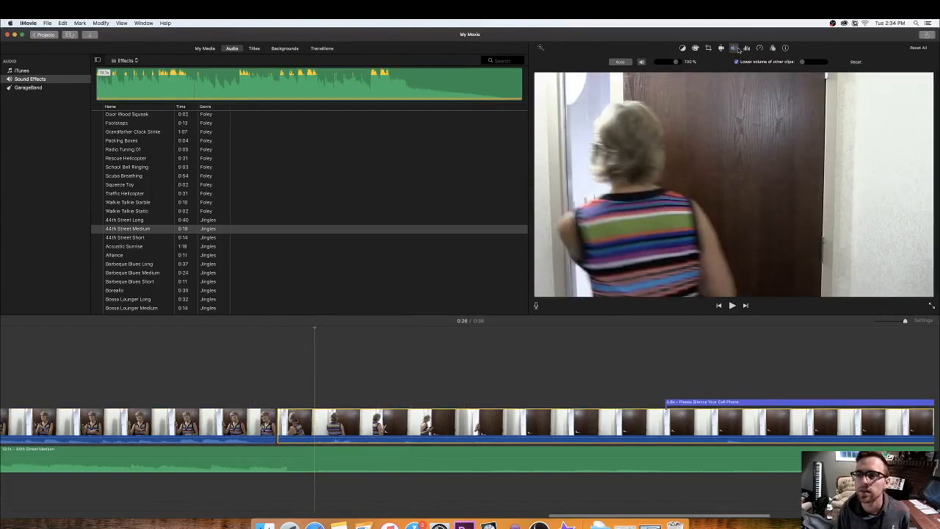
Duck the background music under the door-scene clip via 'Lower volume of other clips'
click(737, 61)
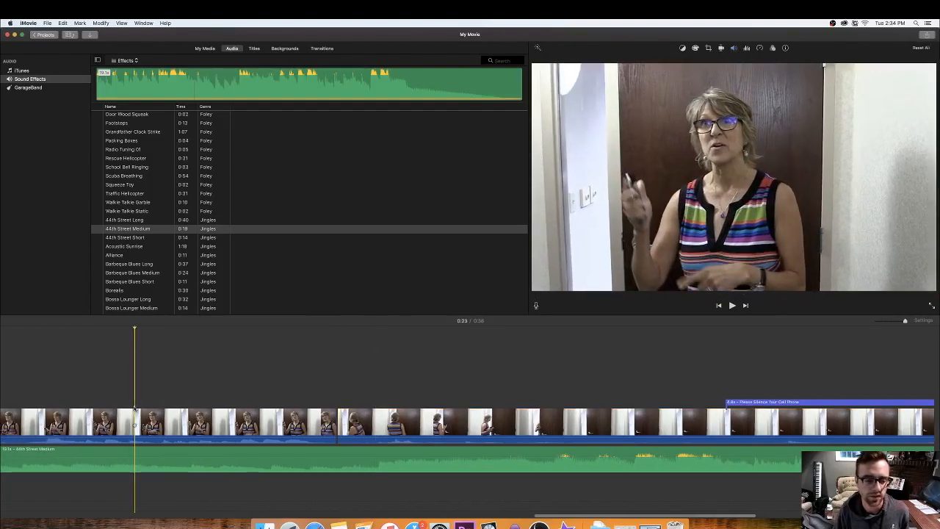
click(732, 304)
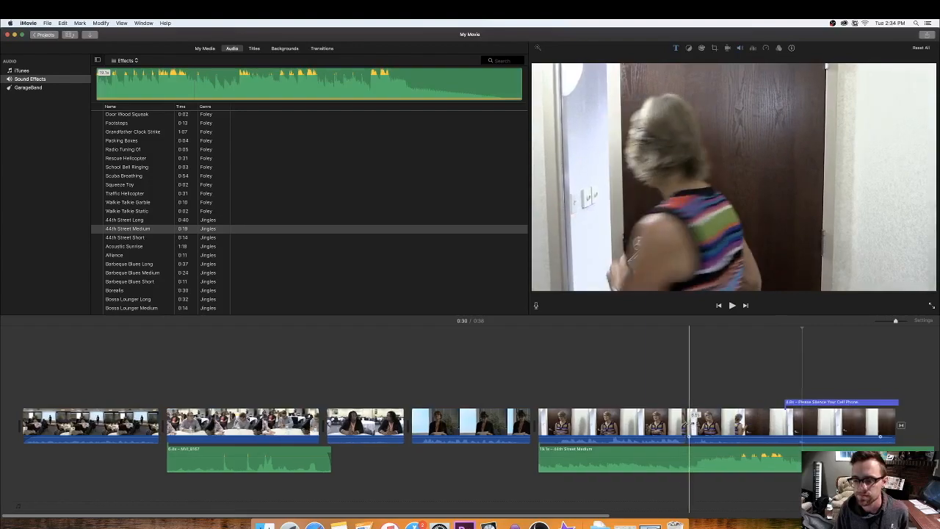
click(731, 304)
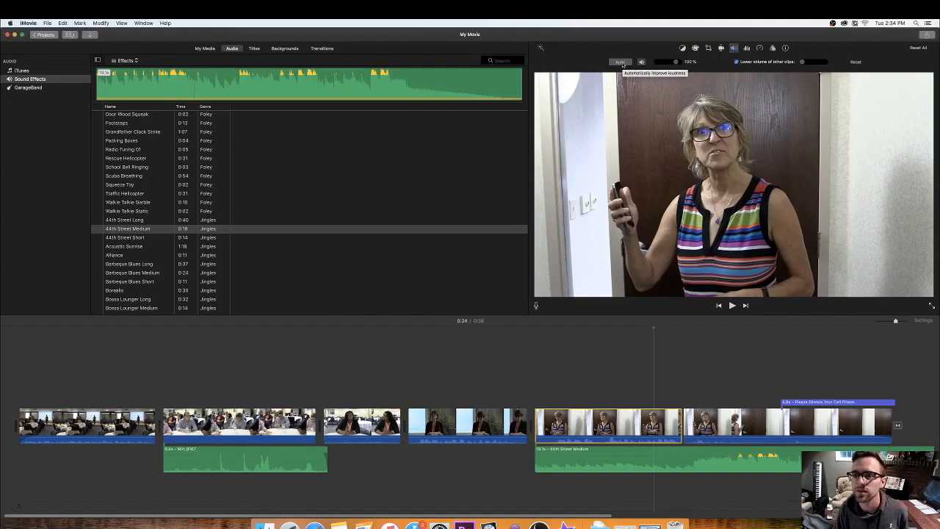
mouse_move(712, 278)
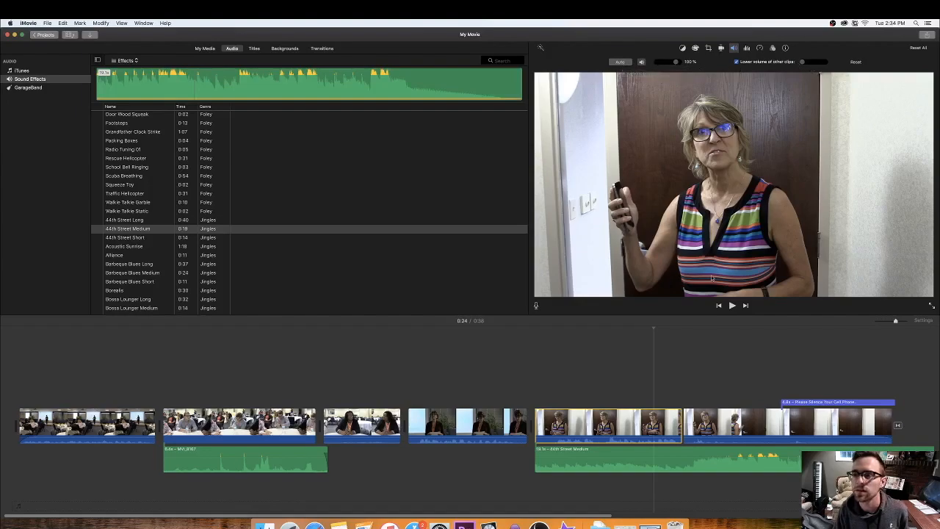
click(732, 304)
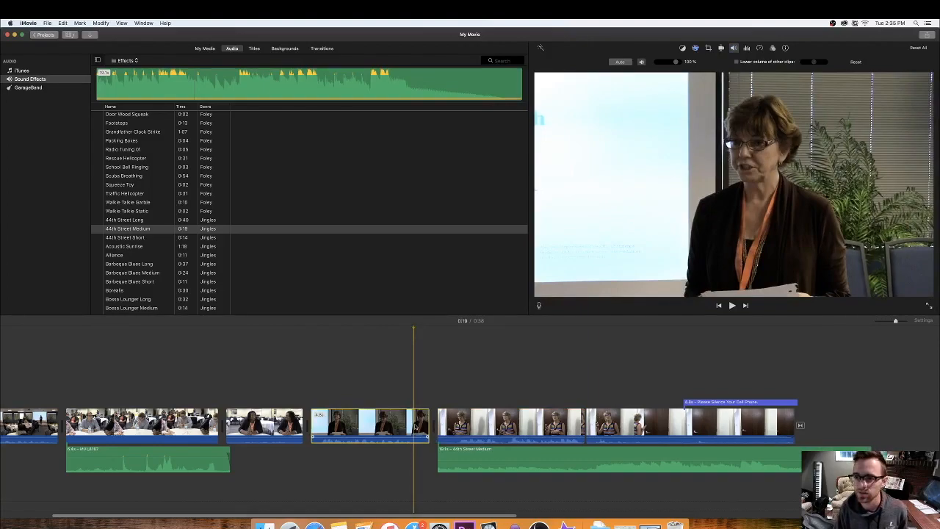
Play the movie through to its end, then return to the Cell Phone Saga media
click(731, 304)
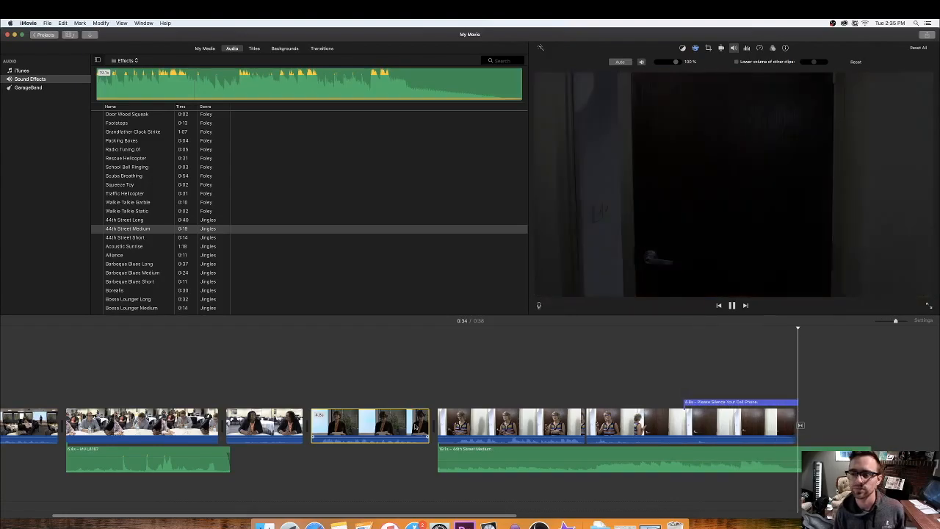
click(205, 47)
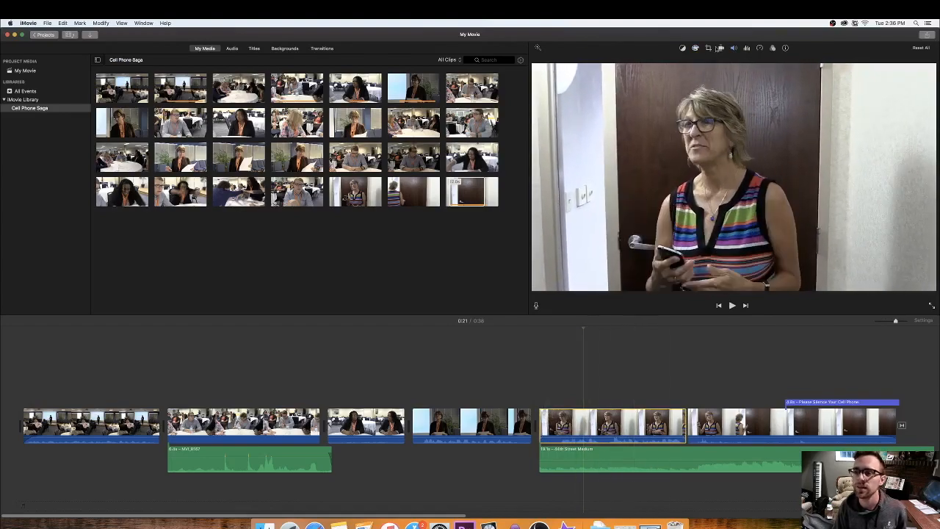
Stabilize the shaky door-scene clip and play it back to review the steadier result
click(719, 47)
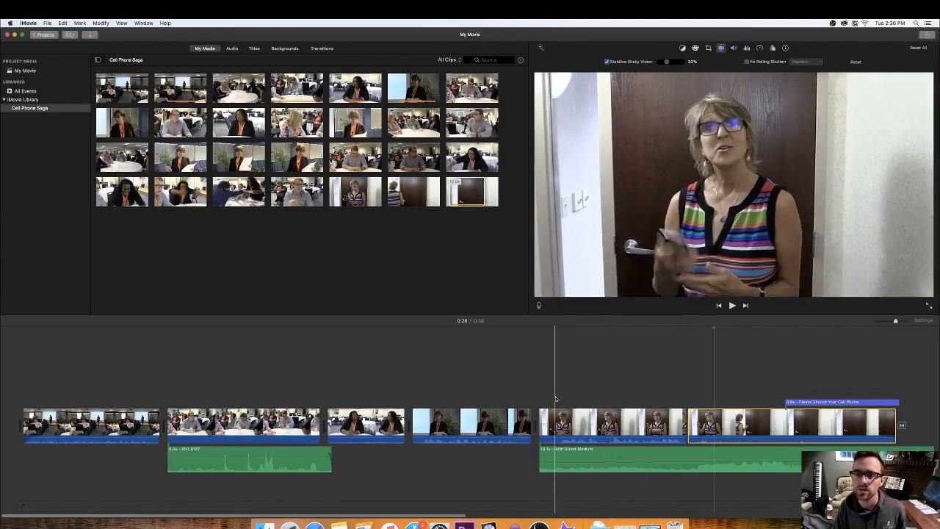
click(731, 304)
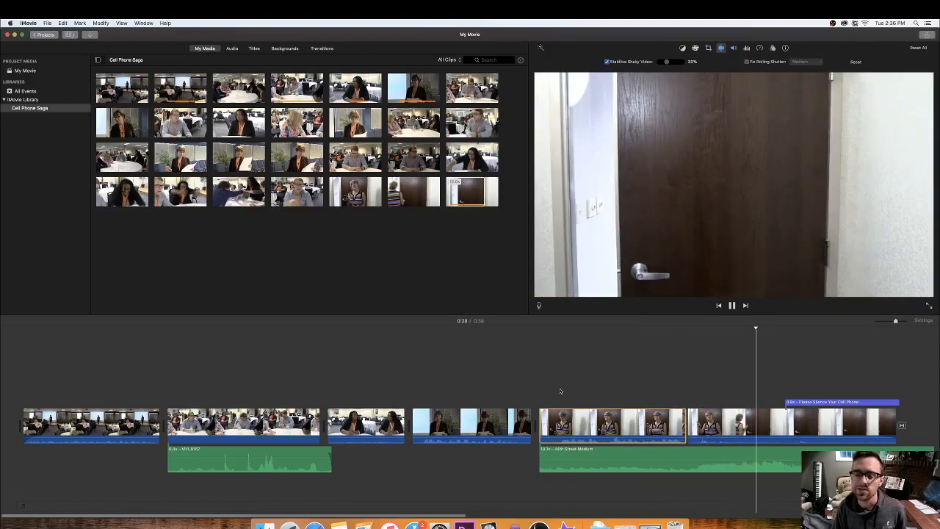
click(732, 304)
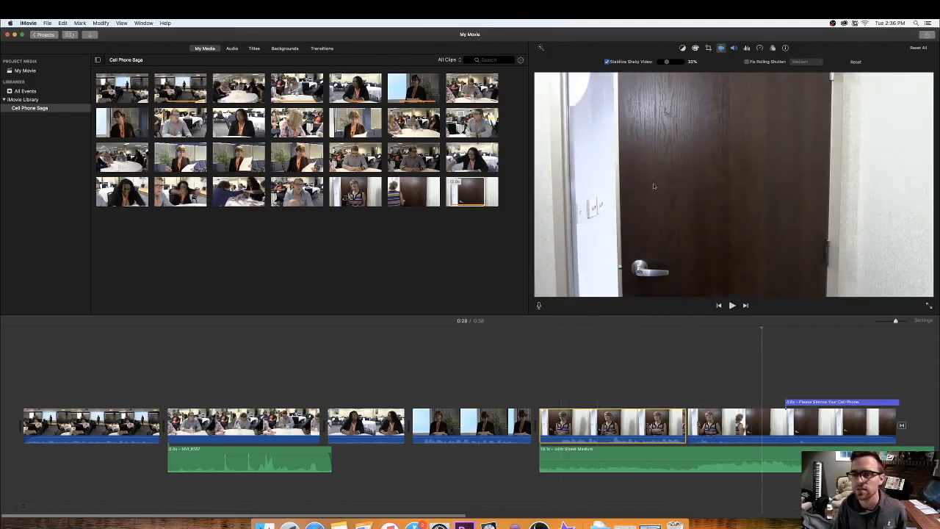
mouse_move(642, 188)
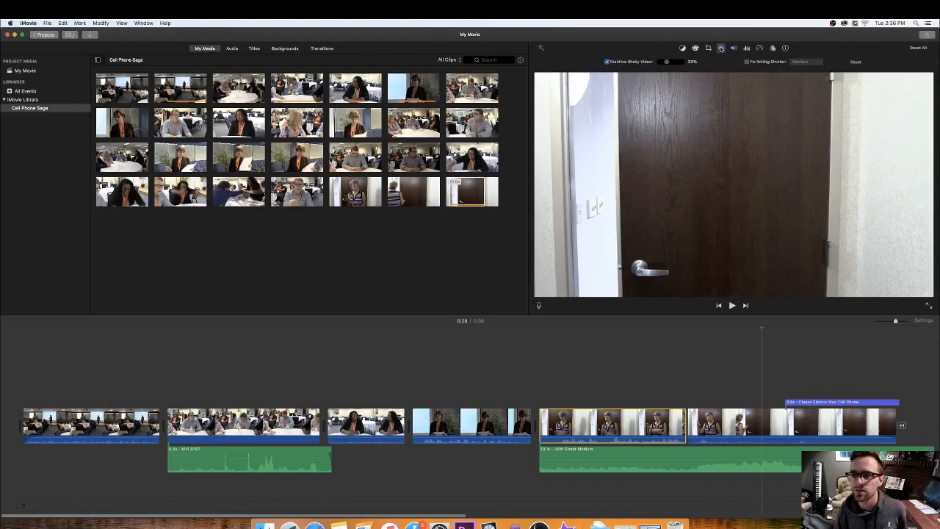
Start exporting the movie as a 1080p file via File > Share > File
click(47, 23)
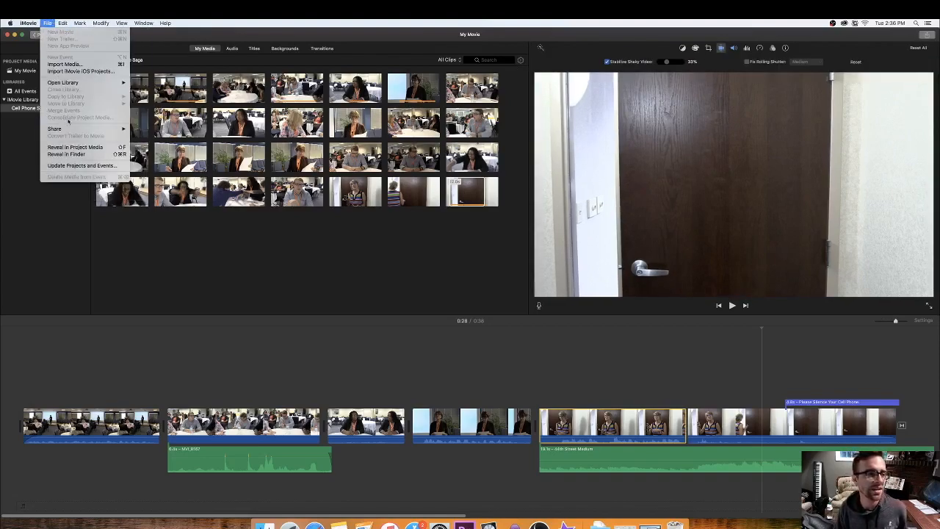
click(55, 129)
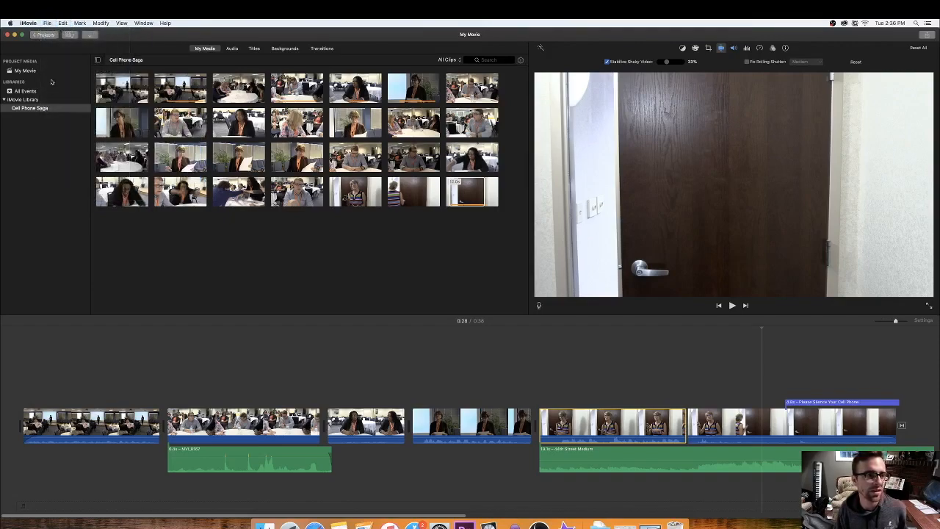
click(47, 24)
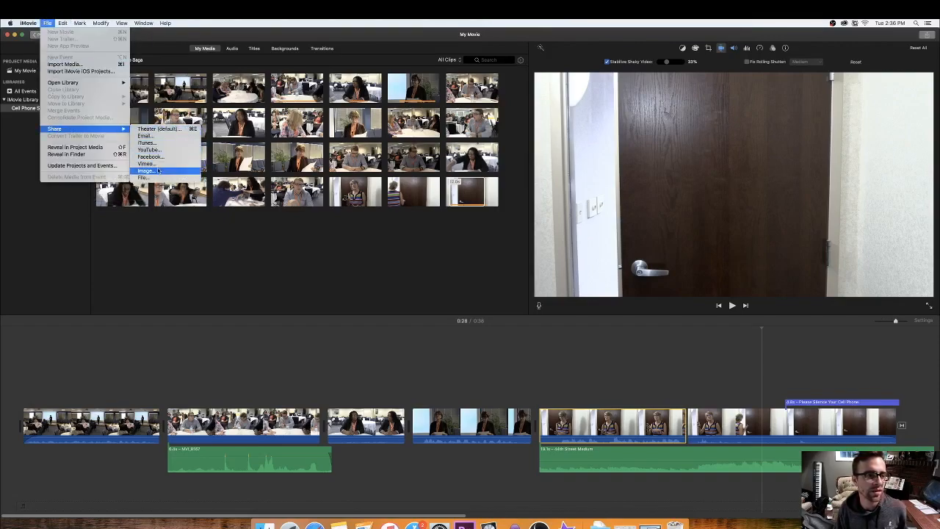
click(140, 176)
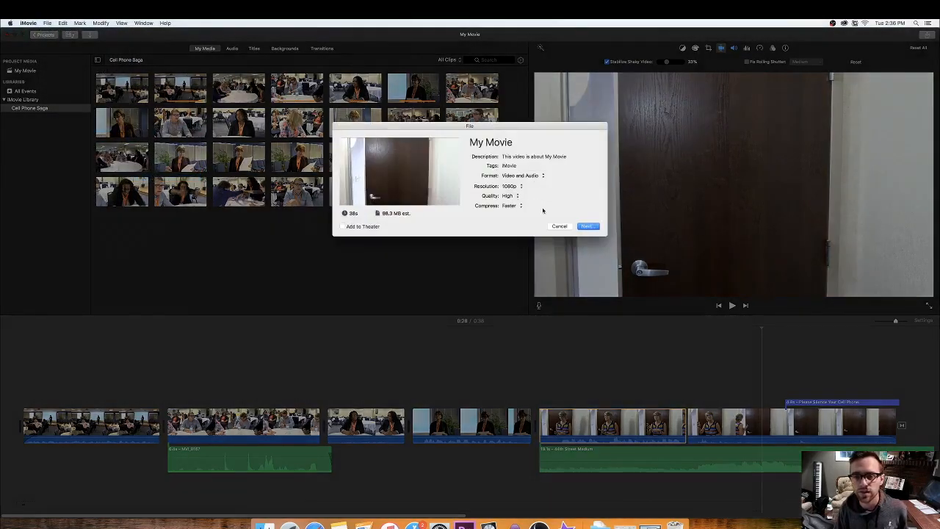
click(587, 226)
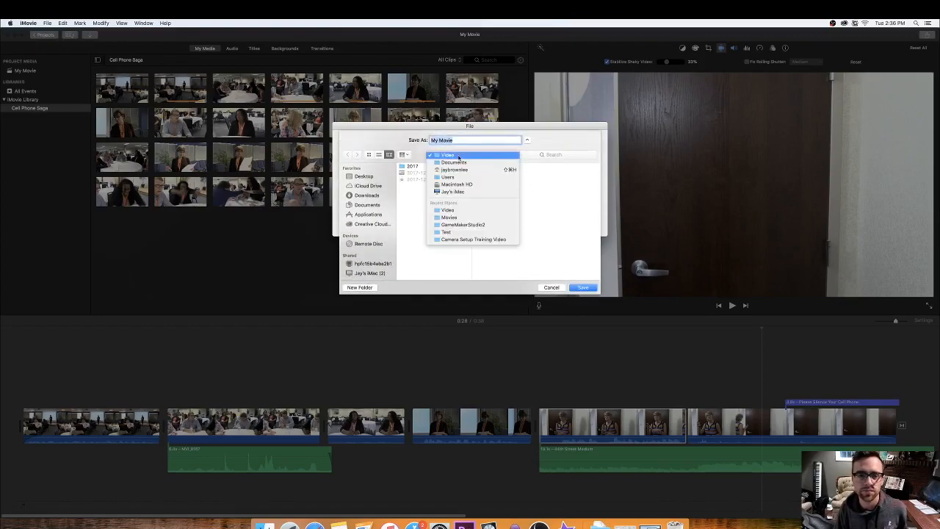
Save the export as 'Cell Phone Saga' in the Video folder inside Documents
click(453, 162)
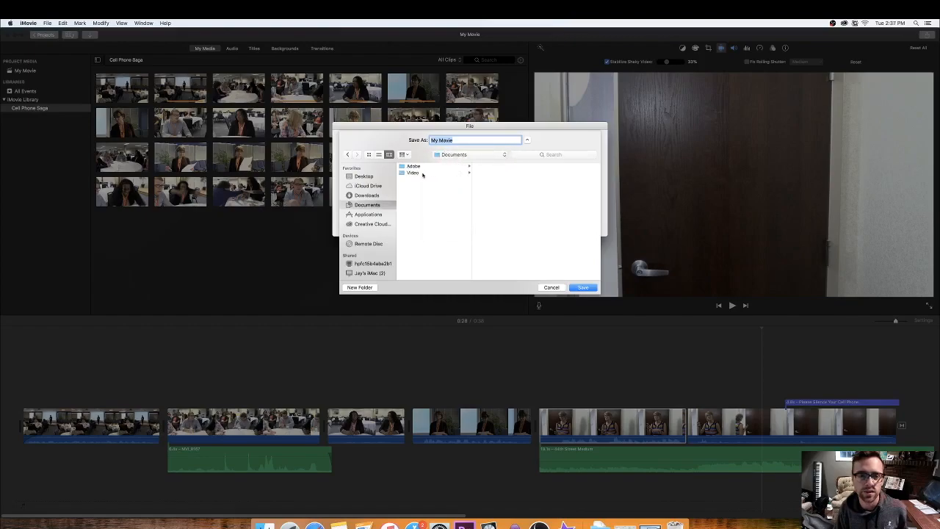
mouse_move(367, 209)
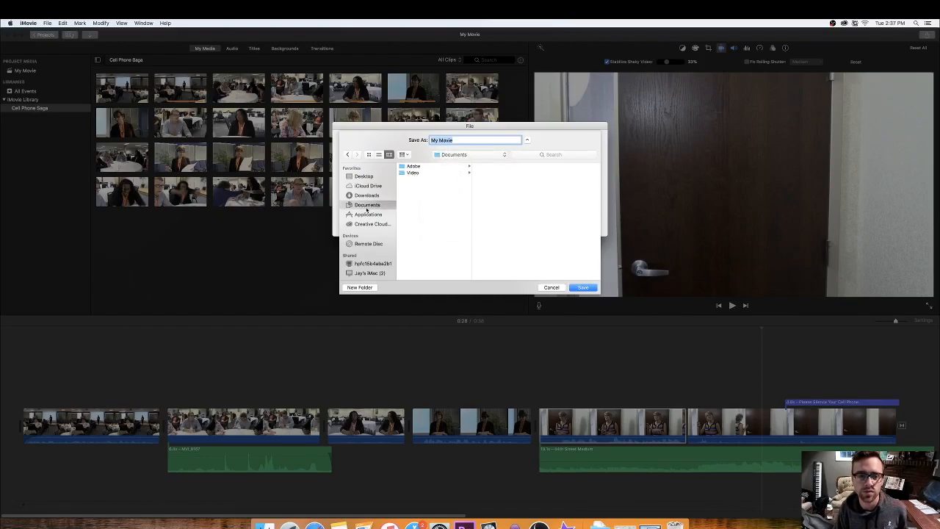
click(412, 173)
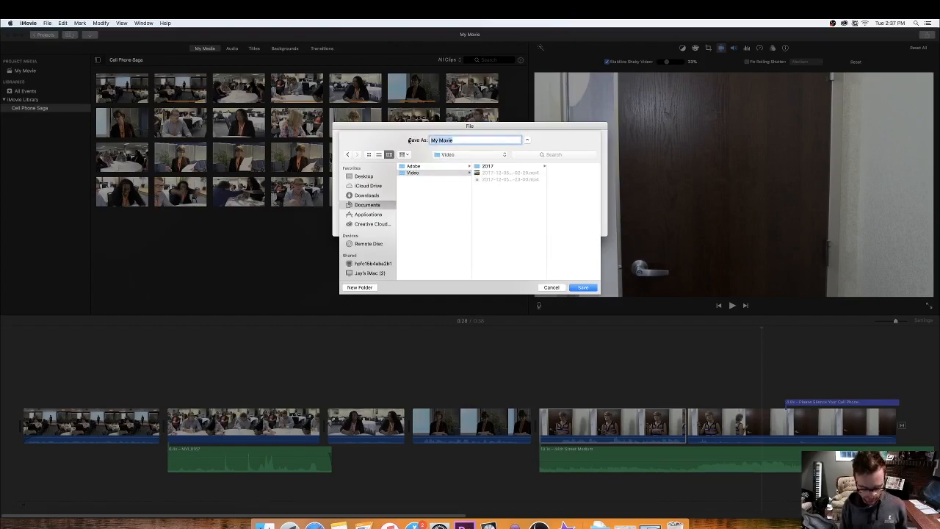
text(Cell Phone S)
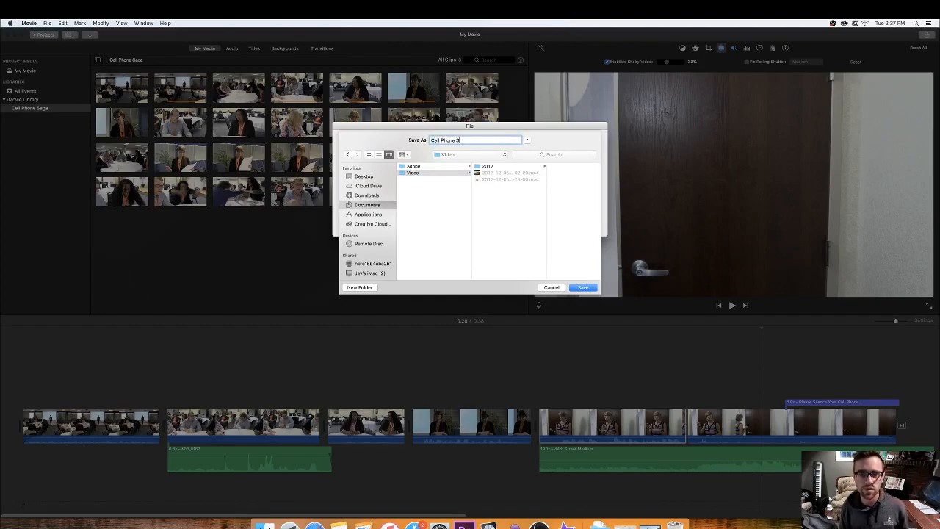
text(aga)
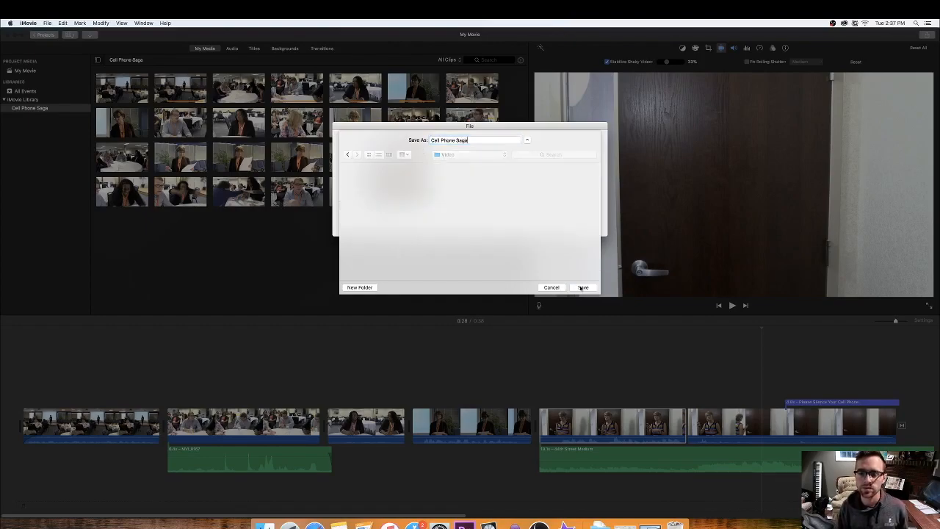
click(582, 286)
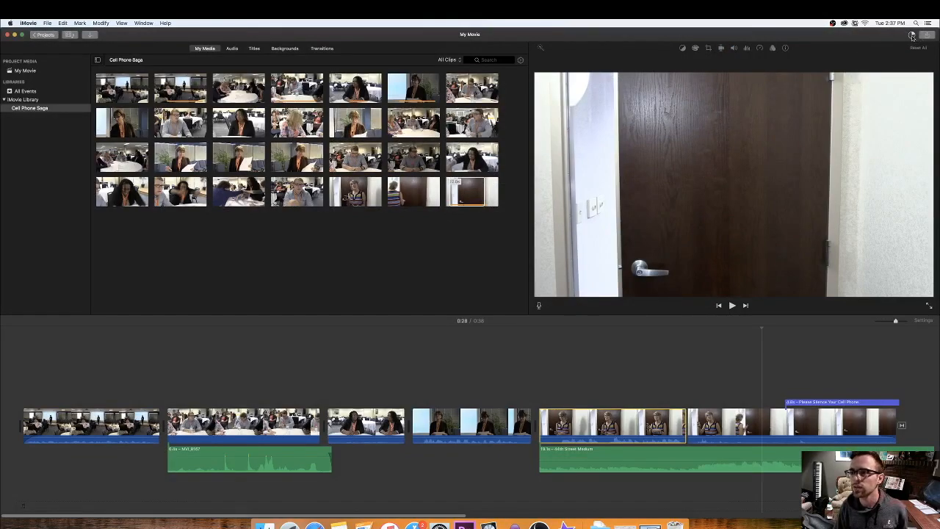
mouse_move(914, 35)
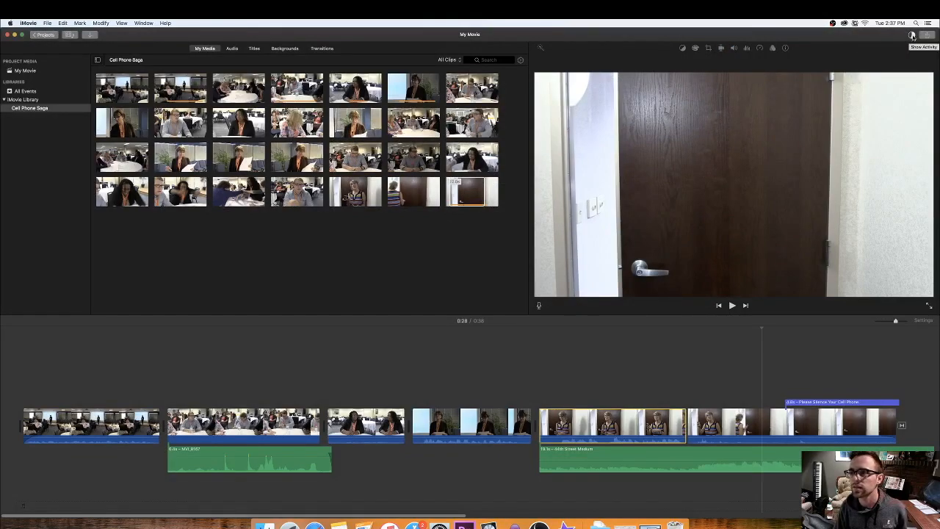
Watch the export progress until the finished movie opens in QuickTime Player
click(910, 35)
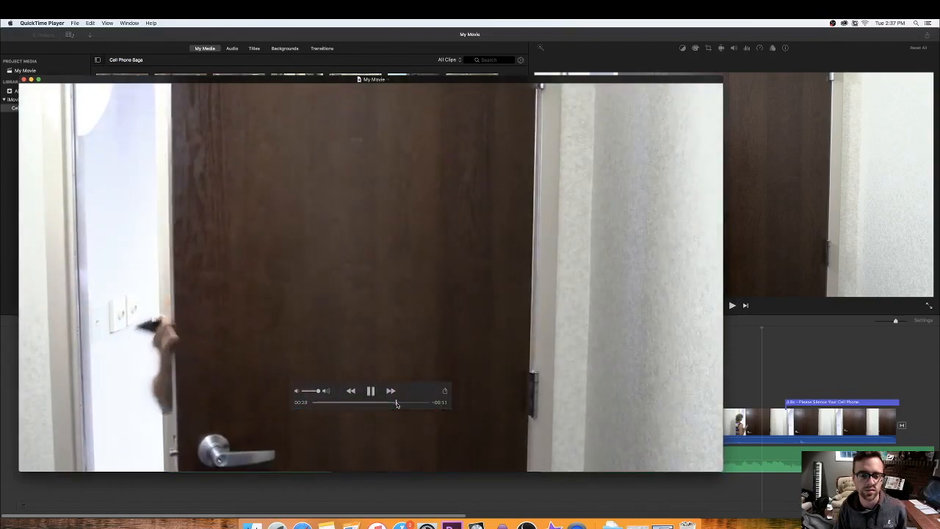
Pause the exported movie in QuickTime and resume playing the iMovie project from the presenter scene
click(370, 391)
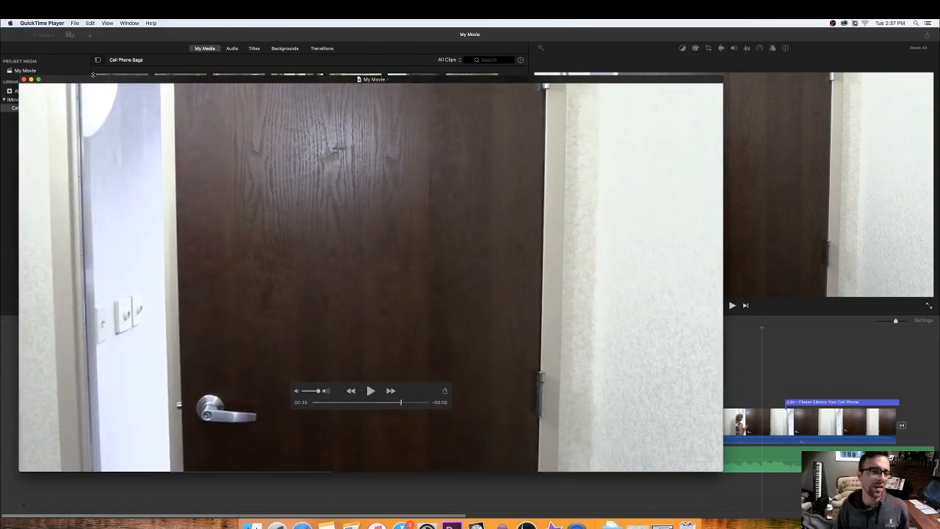
mouse_move(26, 79)
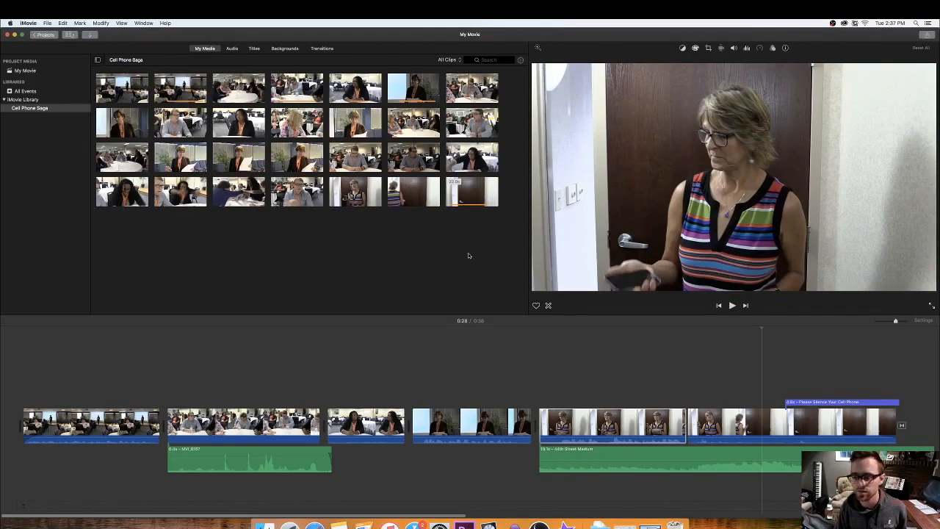
click(432, 364)
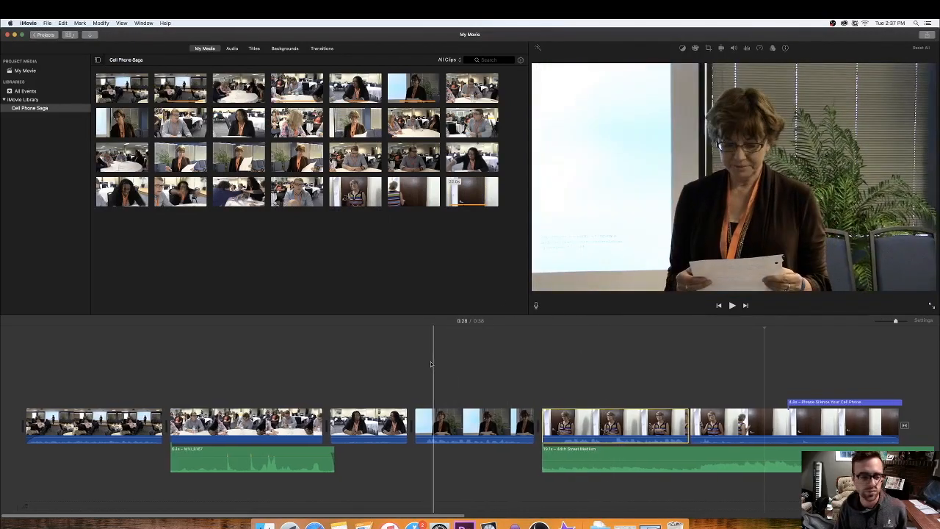